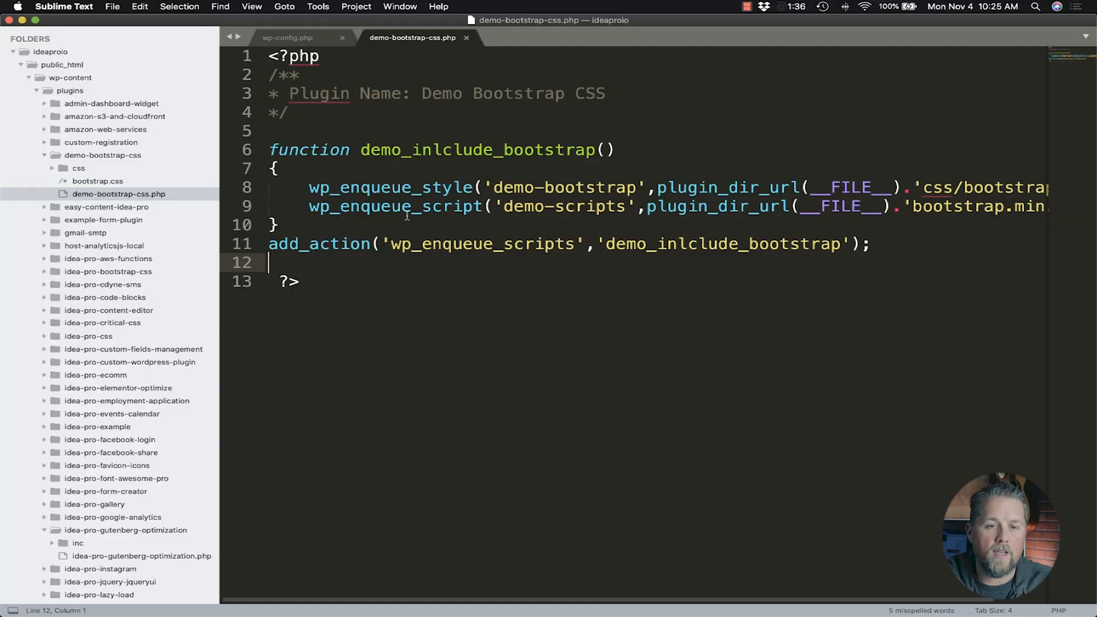
- Create a new blank untitled file beside the Demo Bootstrap CSS plugin
{"action": "left_click", "coordinate": [473, 187]}
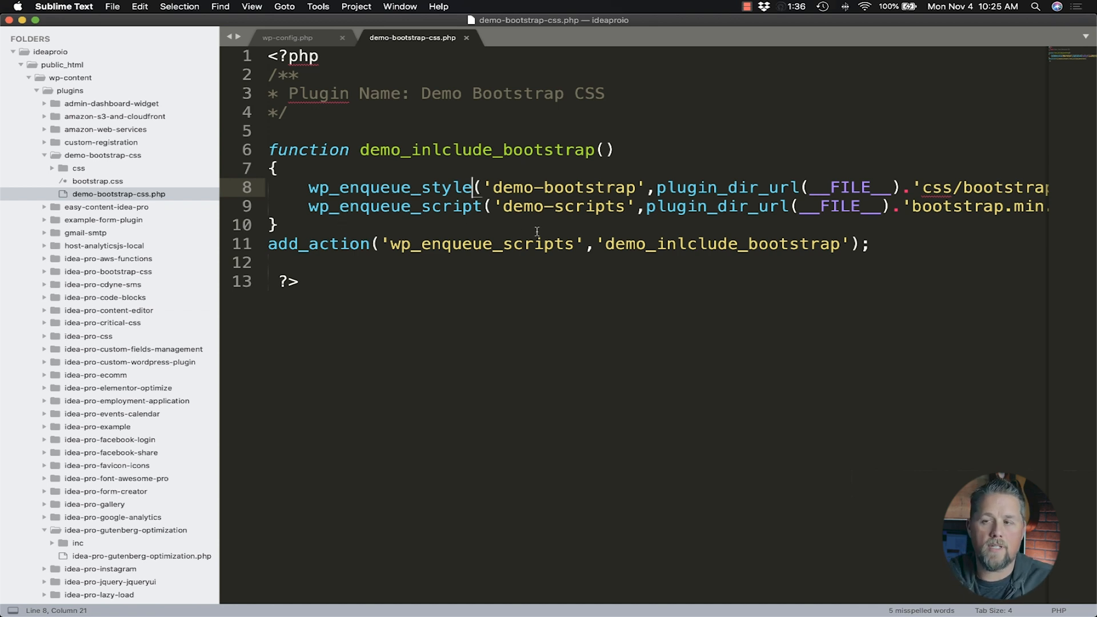
{"action": "left_click", "coordinate": [277, 225]}
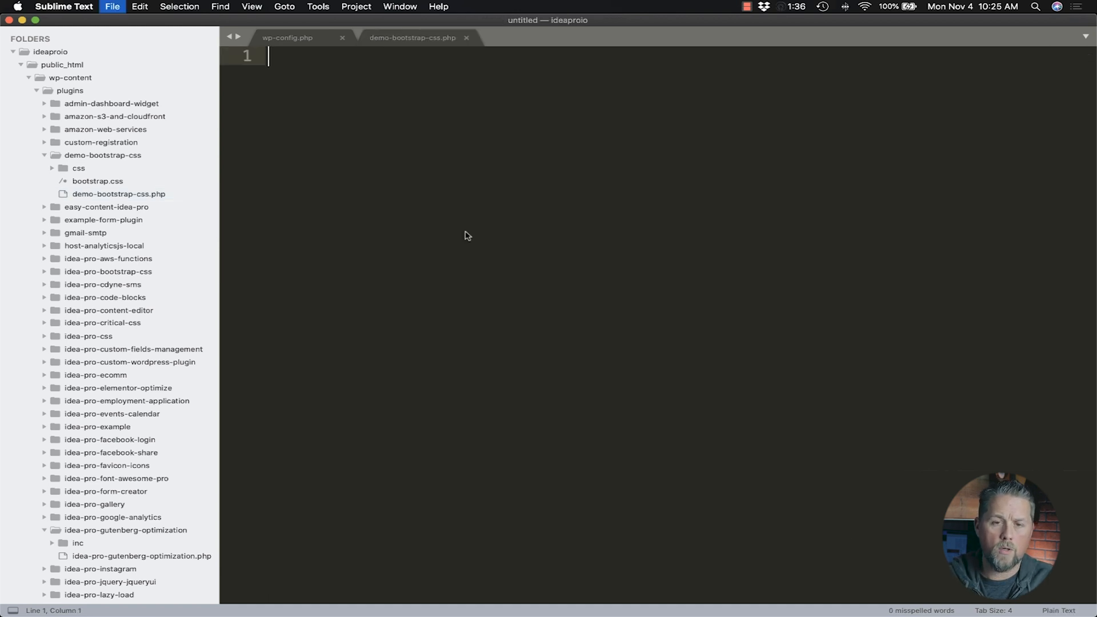
- Save the file as demo-remove-css.php inside a new plugins/demo-remove-css folder
{"action": "left_click", "coordinate": [112, 6]}
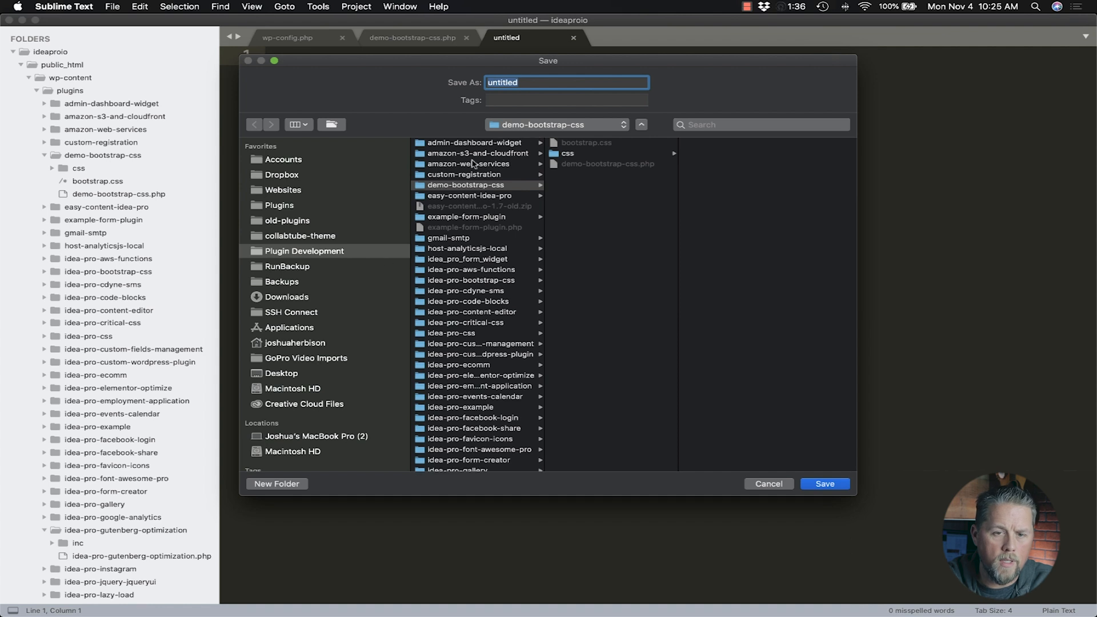
{"action": "left_click", "coordinate": [555, 125]}
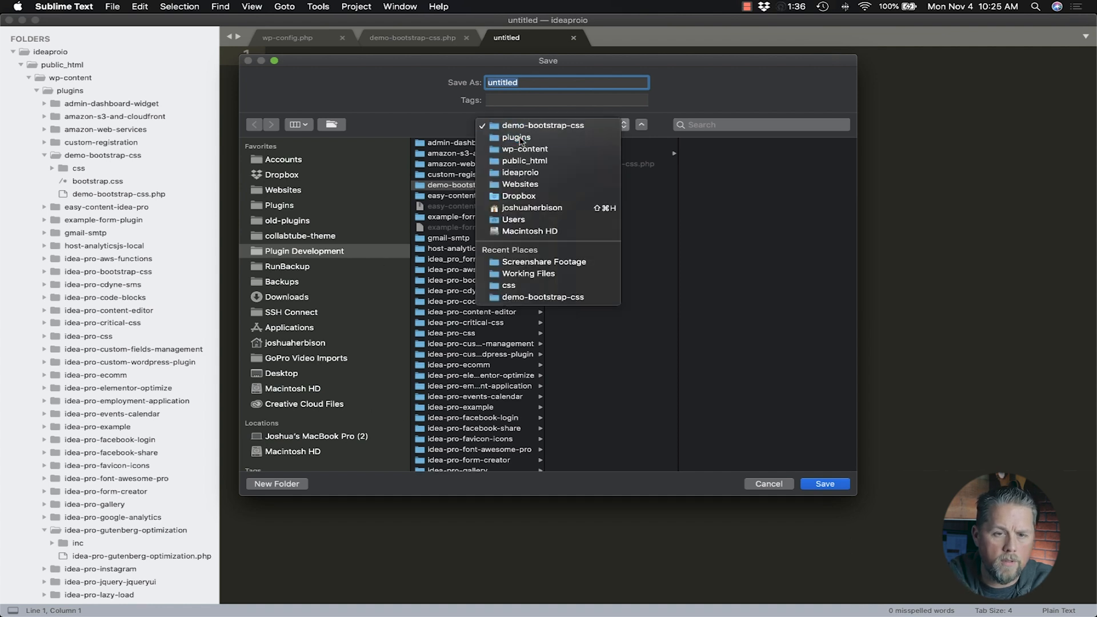
{"action": "left_click", "coordinate": [517, 137]}
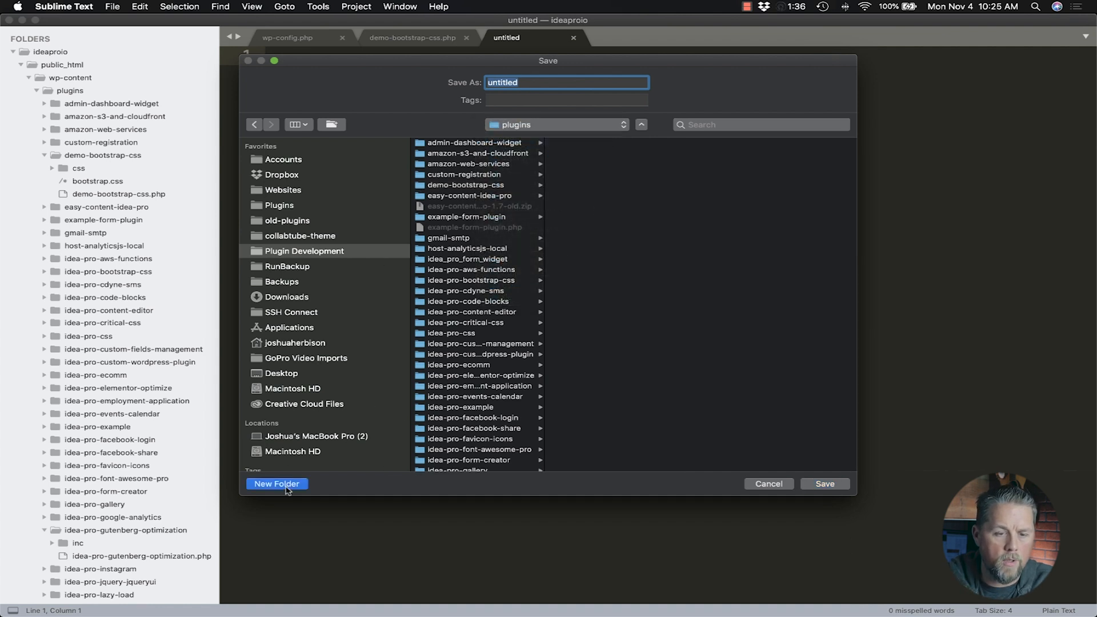
{"action": "left_click", "coordinate": [277, 483]}
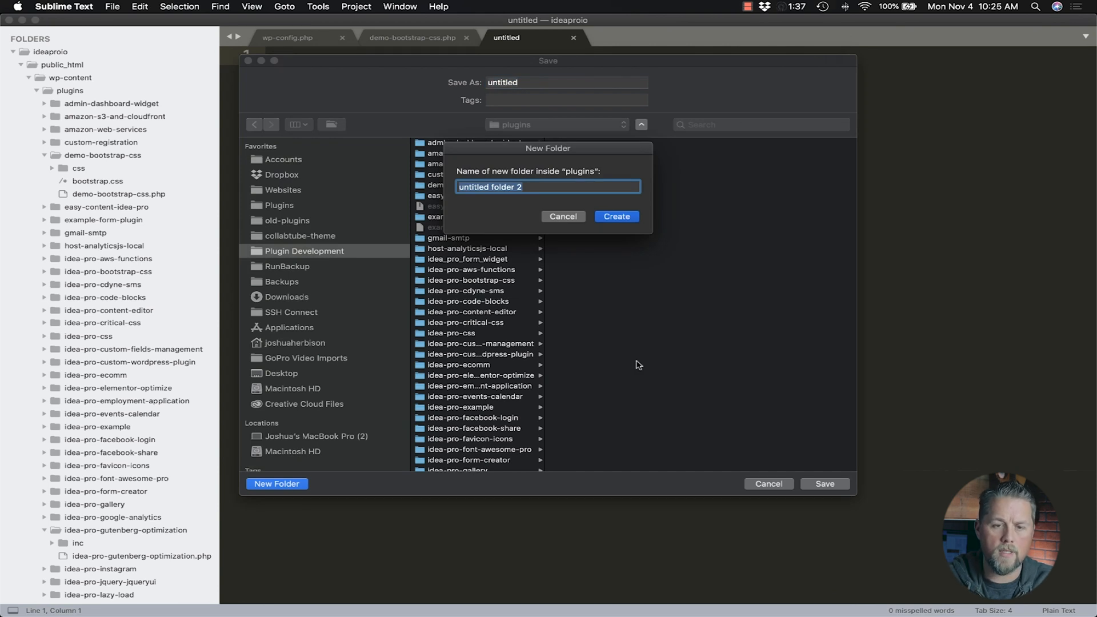
{"action": "type", "text": "demo-remove-css"}
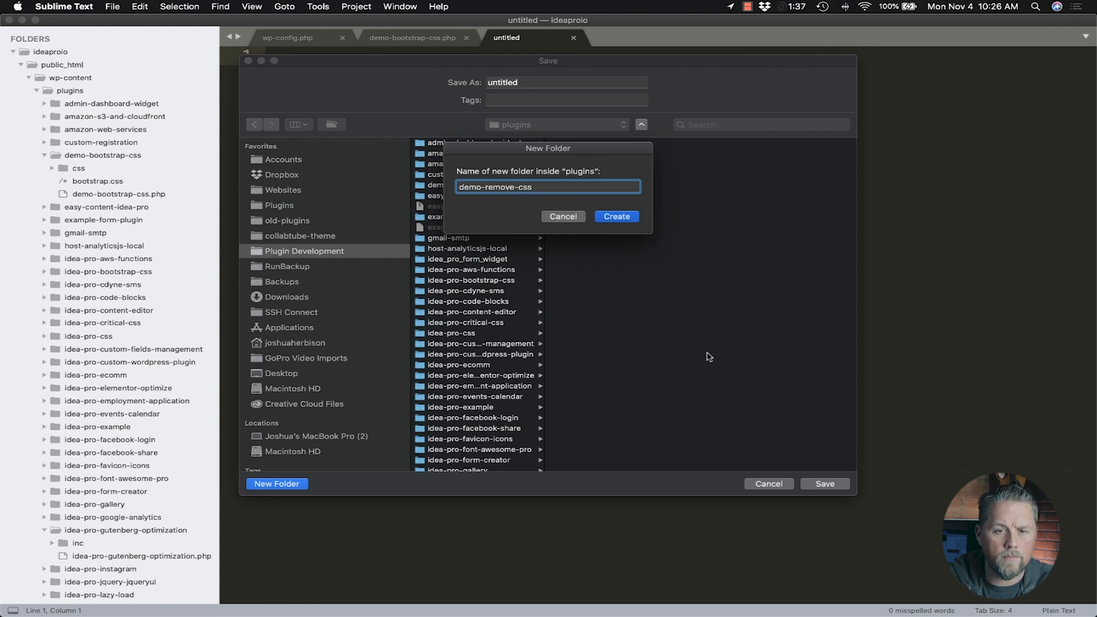
{"action": "left_click", "coordinate": [616, 216]}
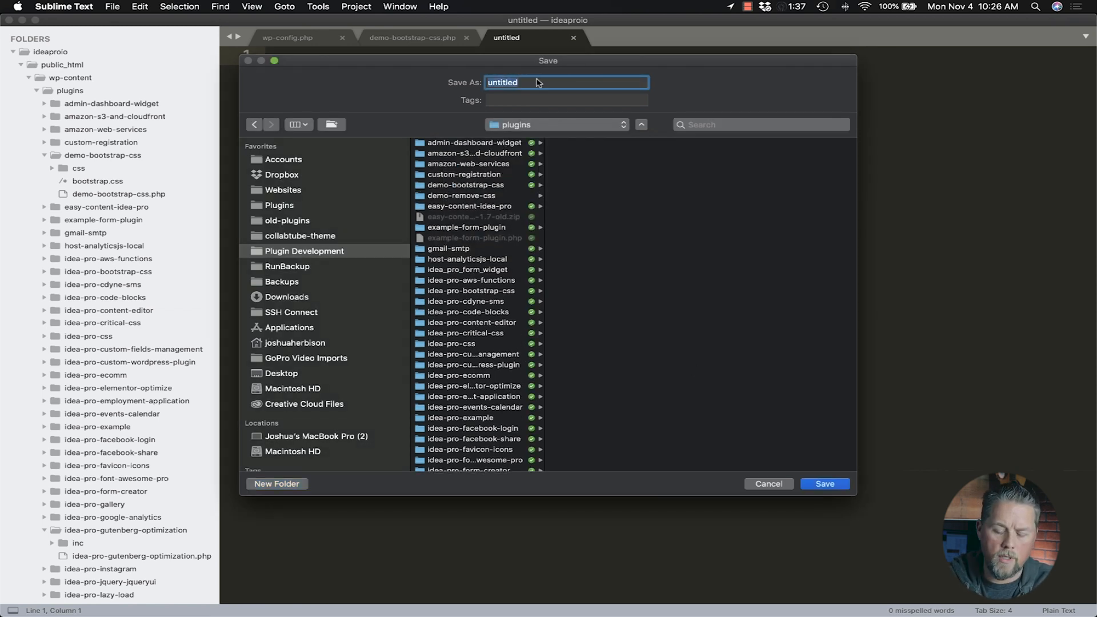
{"action": "type", "text": "demo-"}
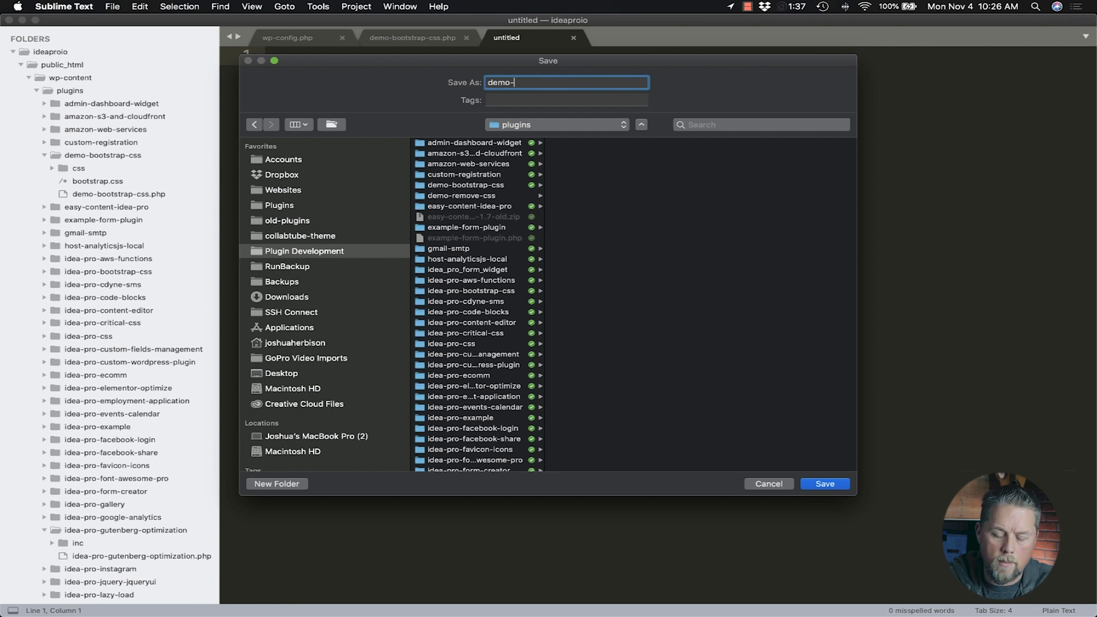
{"action": "type", "text": "remove"}
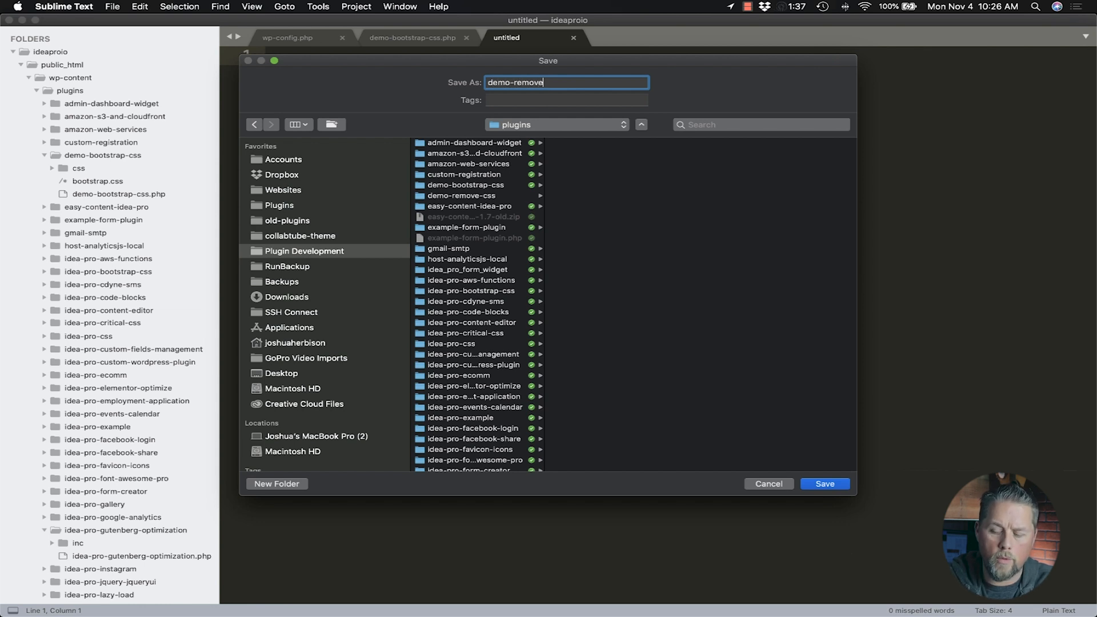
{"action": "left_click", "coordinate": [824, 483]}
{"action": "type", "text": "<?php"}
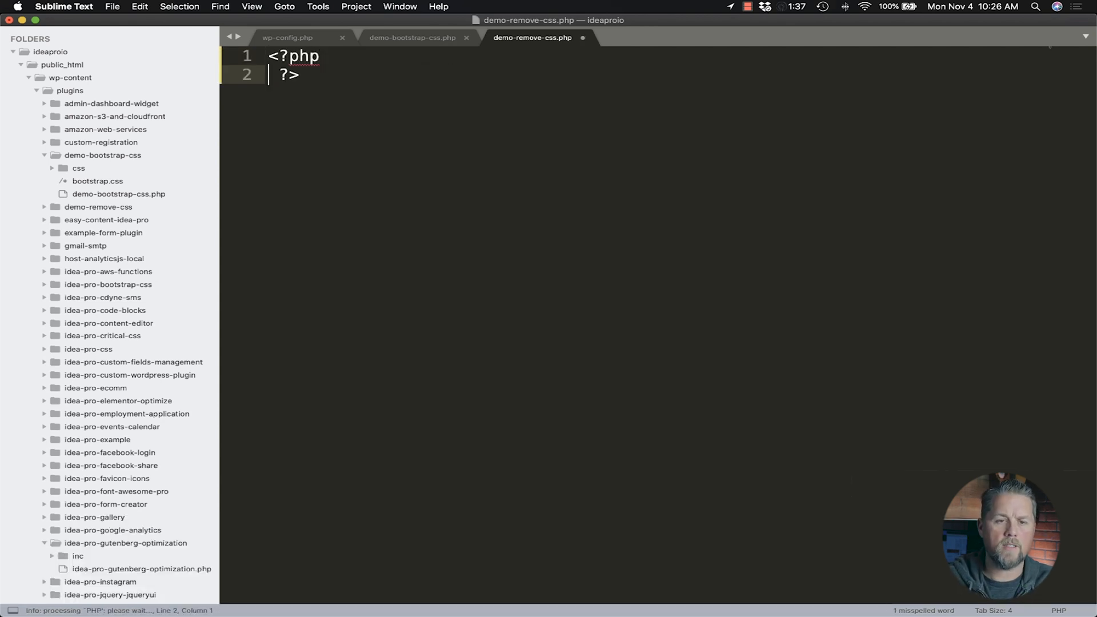
- Add a /** Plugin Name: AA Remove CSS **/ header comment and save the file
{"action": "key", "text": "enter"}
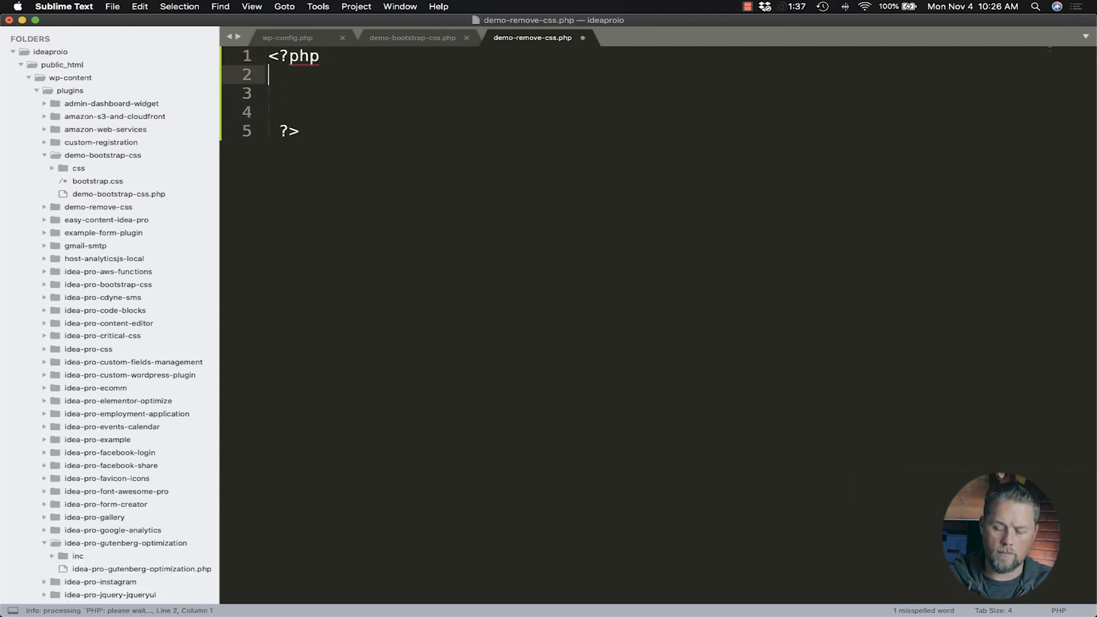
{"action": "type", "text": "/**"}
{"action": "type", "text": "* p"}
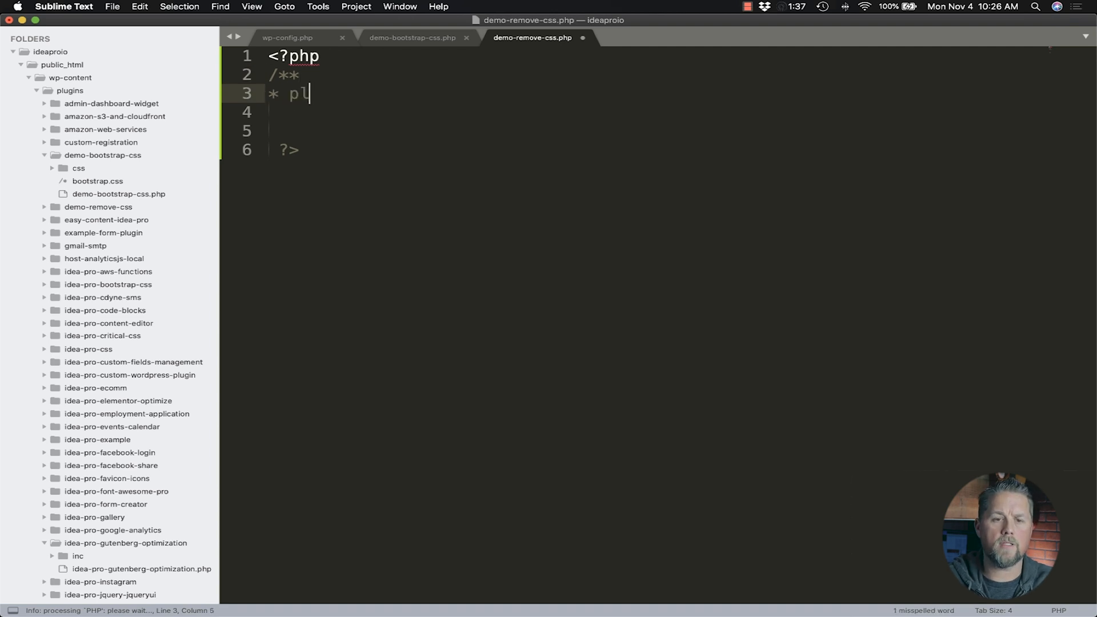
{"action": "type", "text": "lugin Nam"}
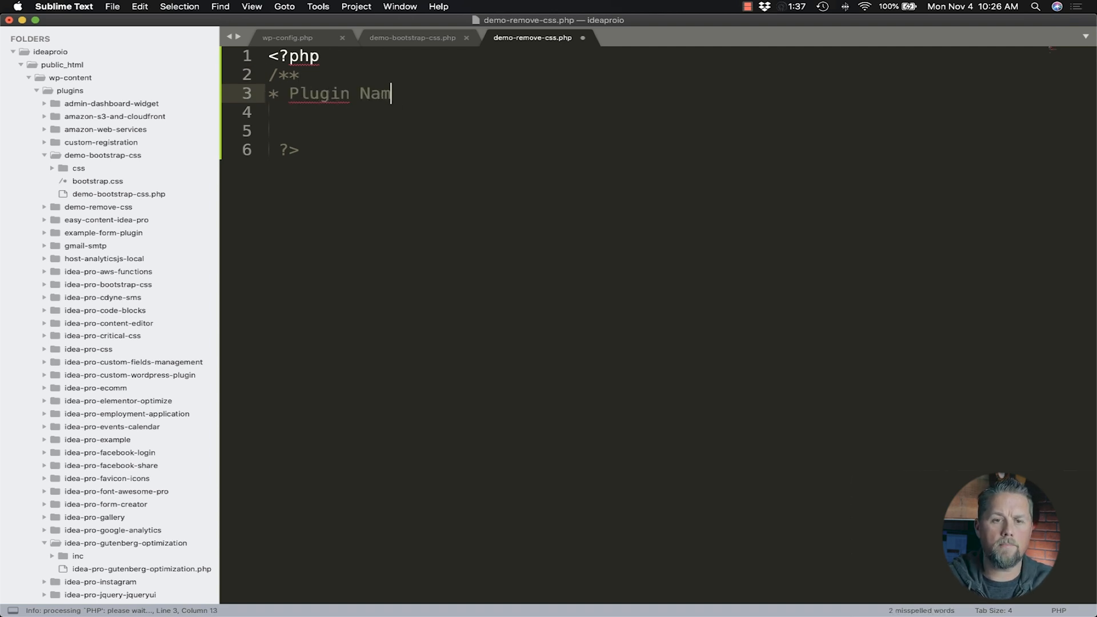
{"action": "type", "text": "e:"}
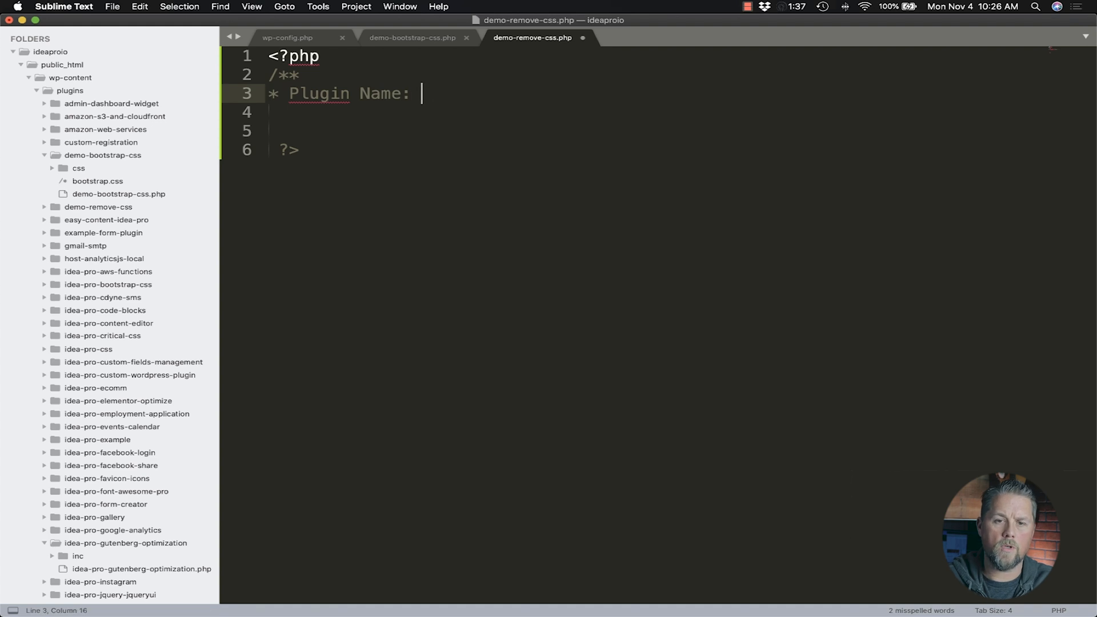
{"action": "type", "text": "AA Remove"}
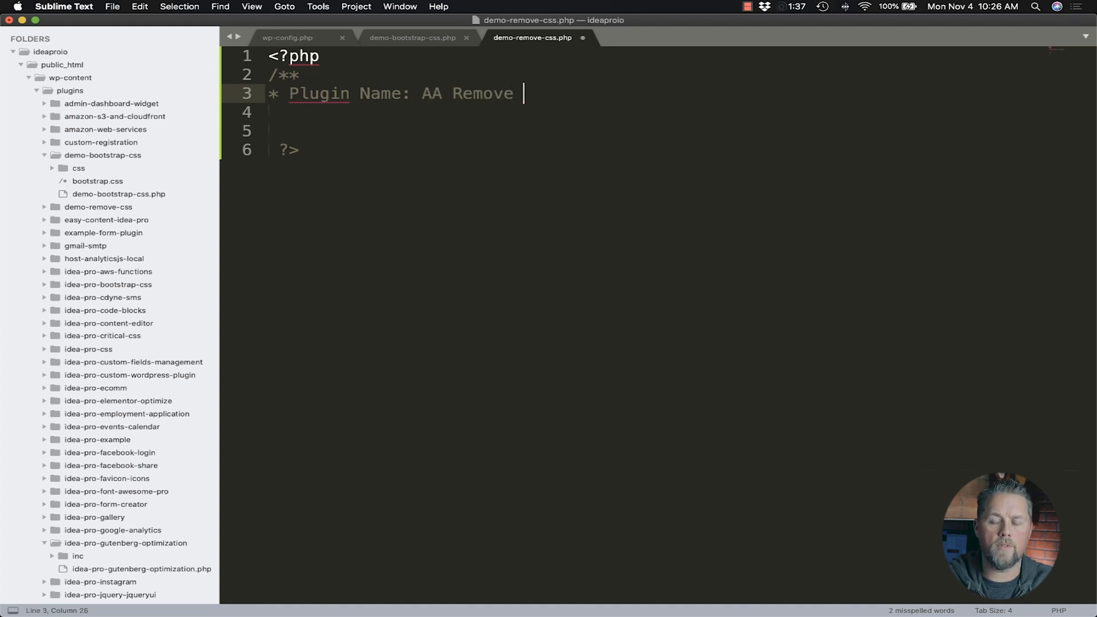
{"action": "type", "text": "CSS"}
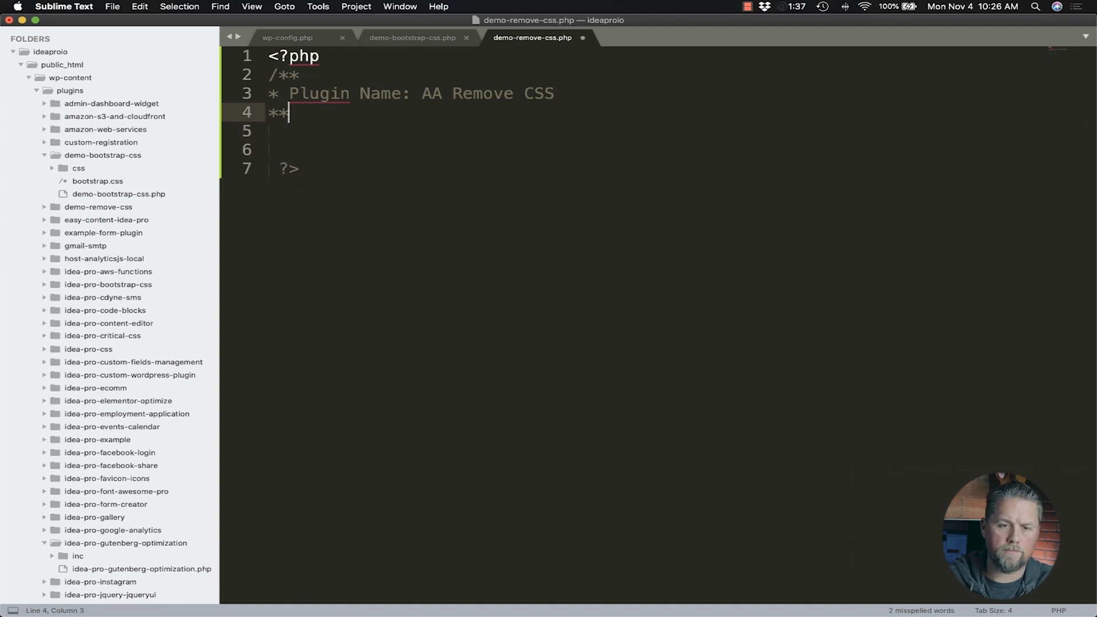
{"action": "type", "text": "/"}
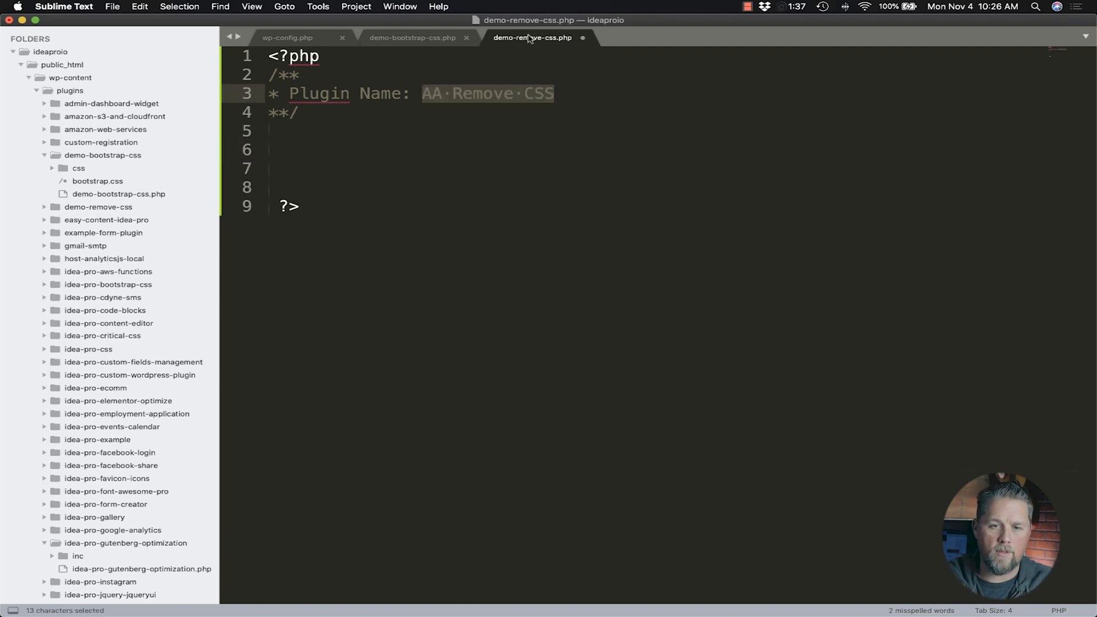
{"action": "left_click", "coordinate": [268, 149]}
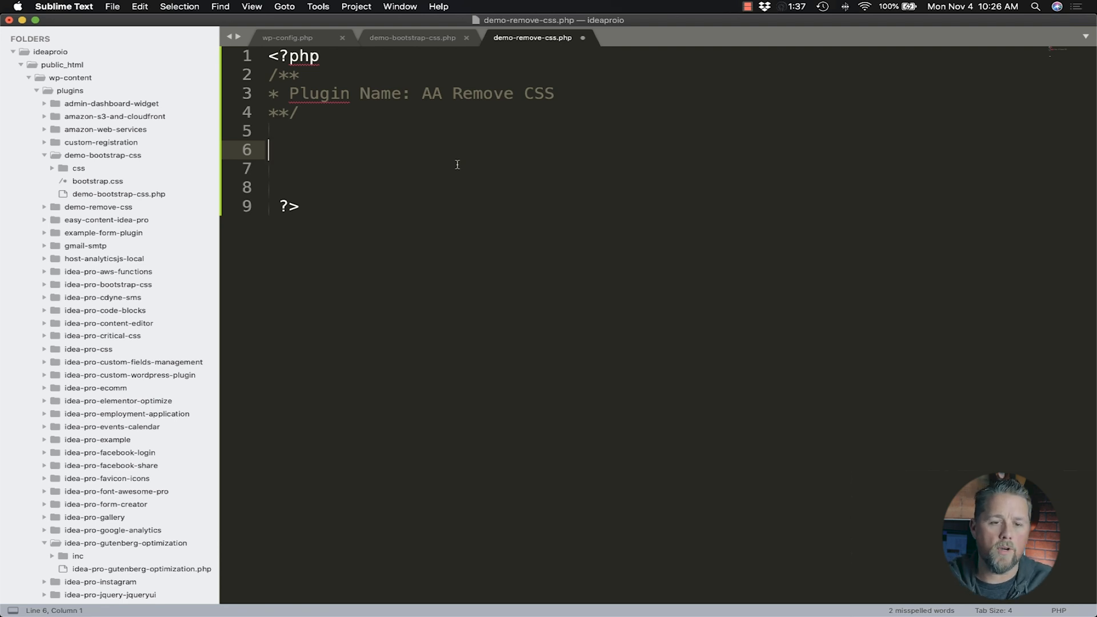
{"action": "key", "text": "cmd+s"}
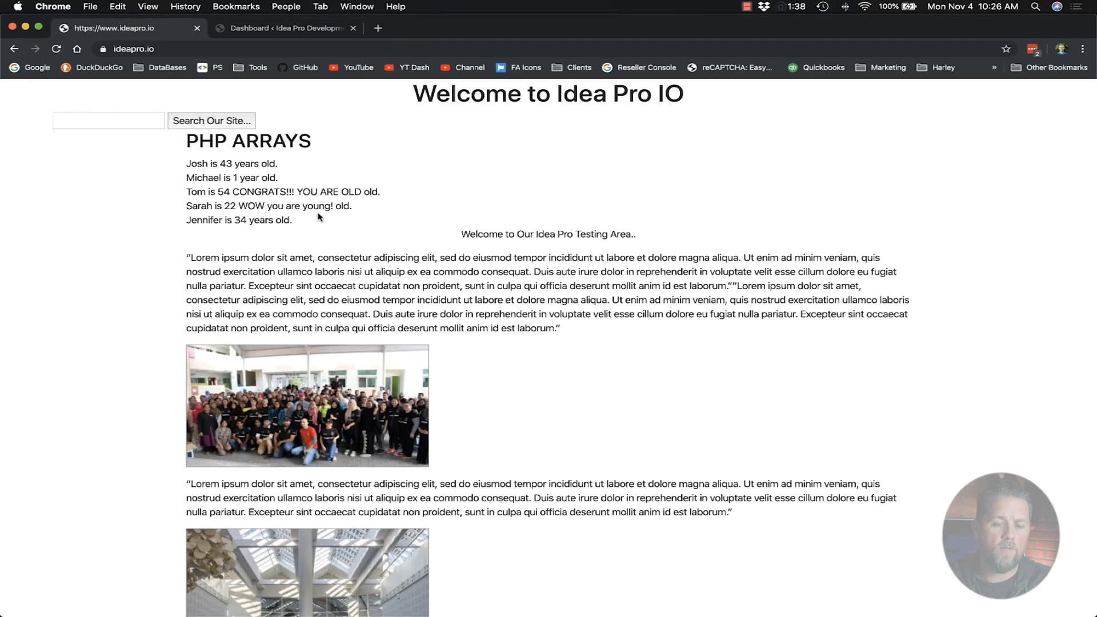
{"action": "mouse_move", "coordinate": [646, 371]}
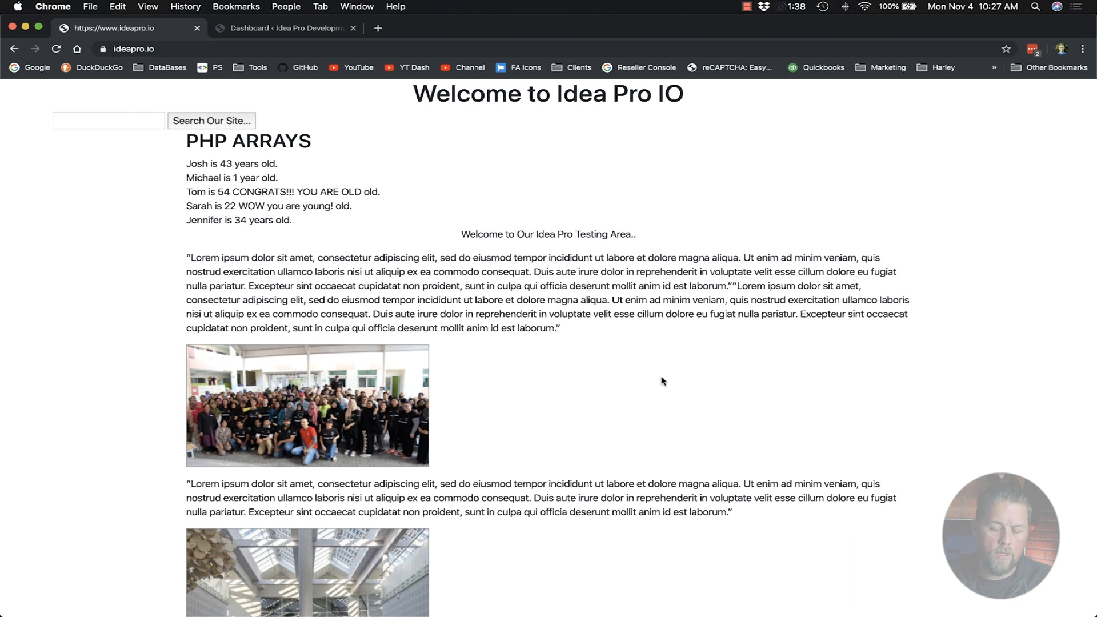
- View the ideapro.io homepage's page source in a new Chrome tab
{"action": "right_click", "coordinate": [663, 381]}
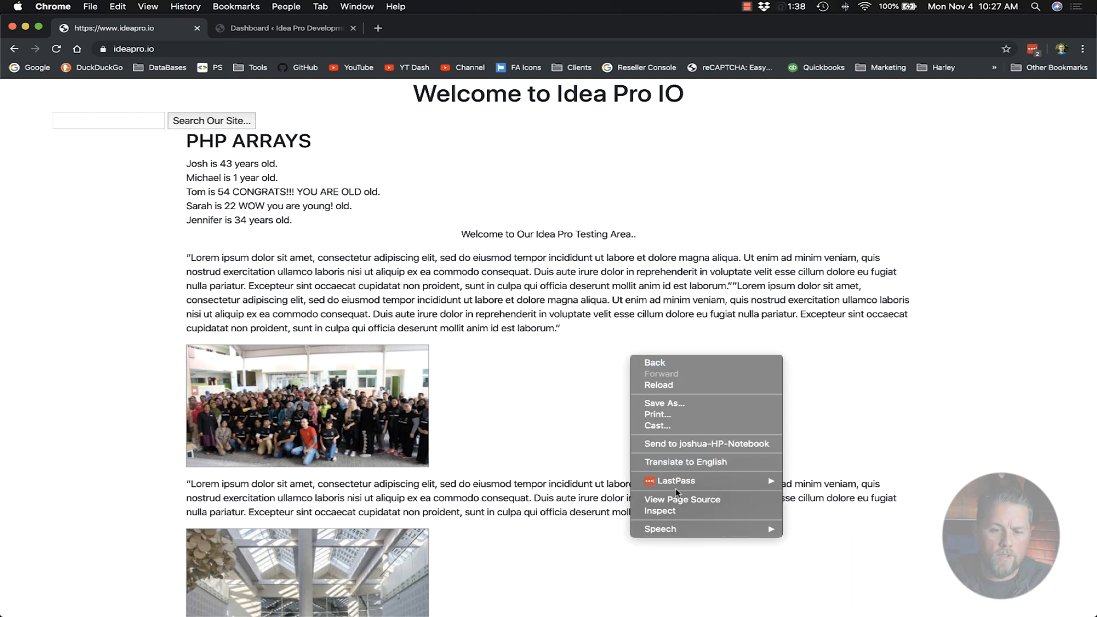
{"action": "left_click", "coordinate": [567, 364]}
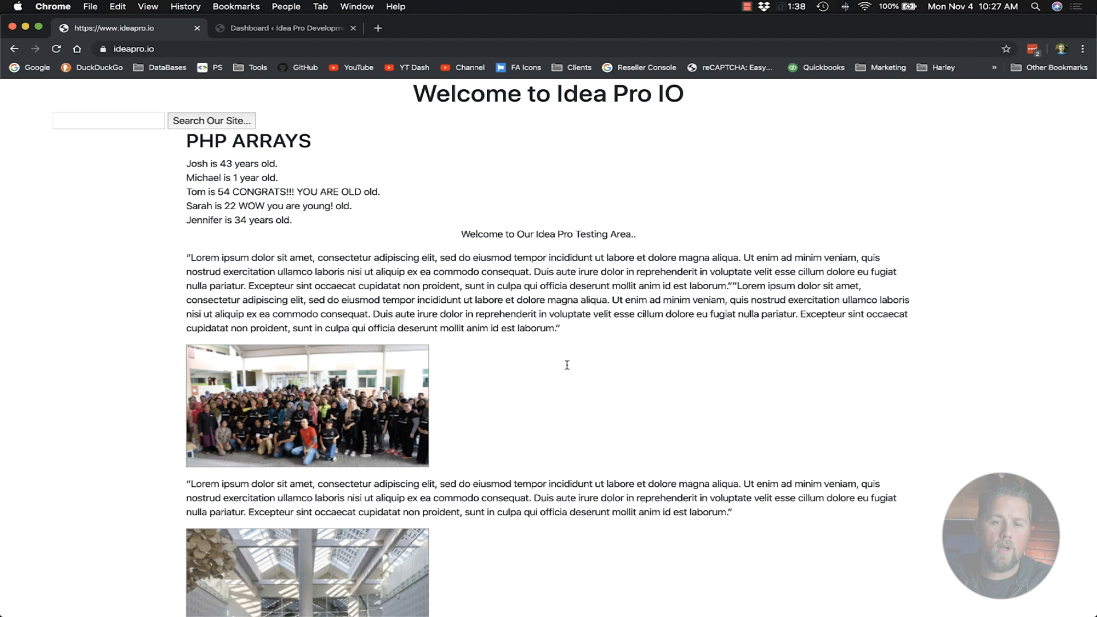
{"action": "right_click", "coordinate": [567, 364]}
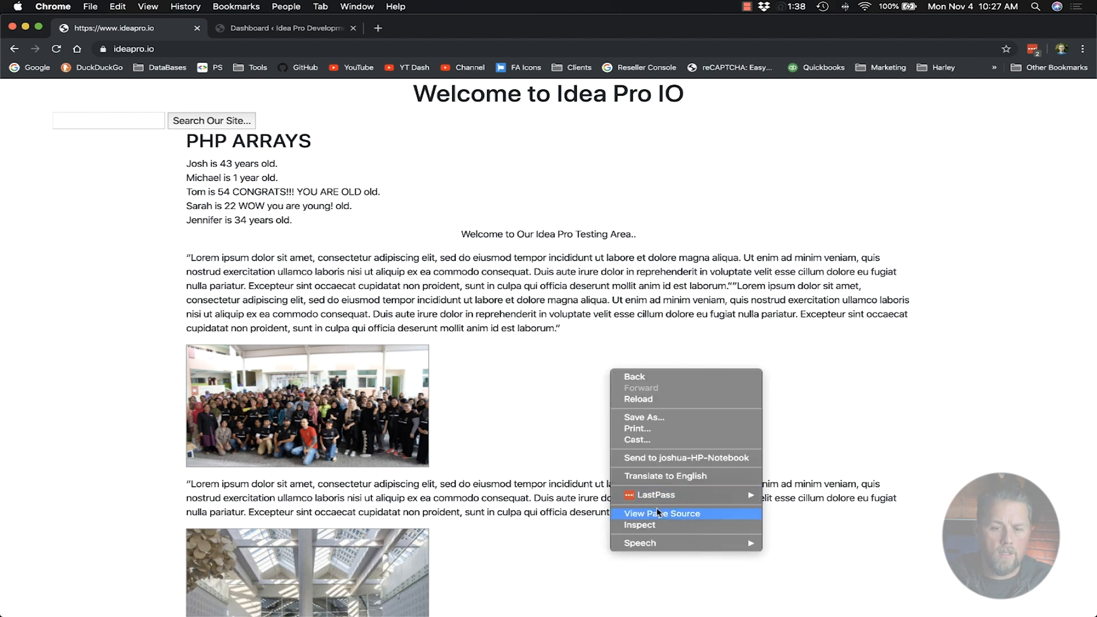
{"action": "left_click", "coordinate": [662, 513]}
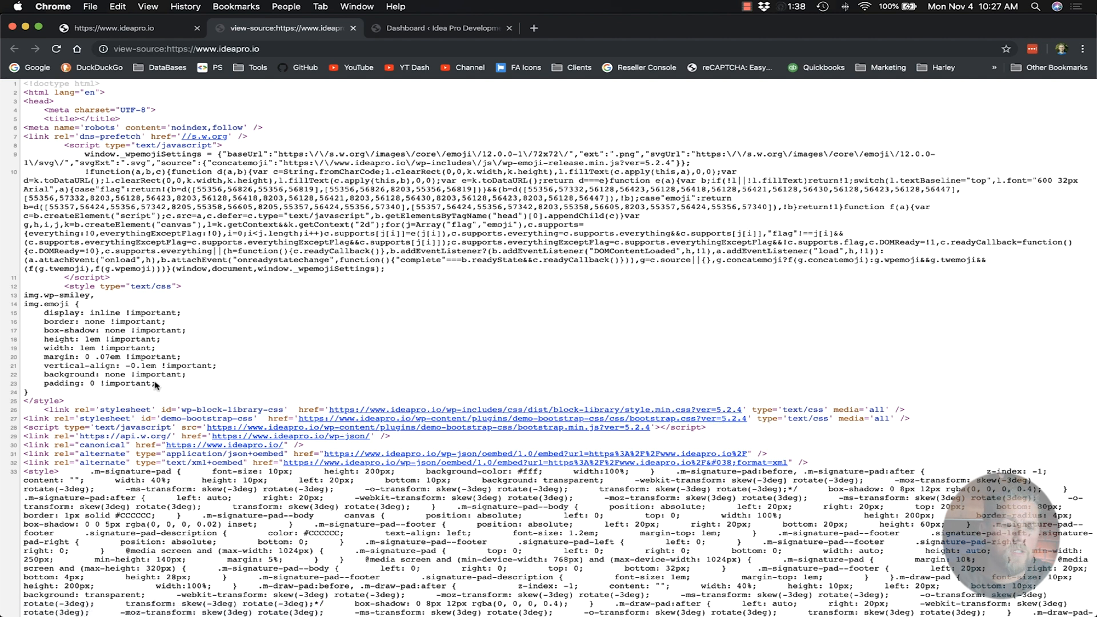
{"action": "left_click_drag", "start_coordinate": [23, 294], "coordinate": [156, 383]}
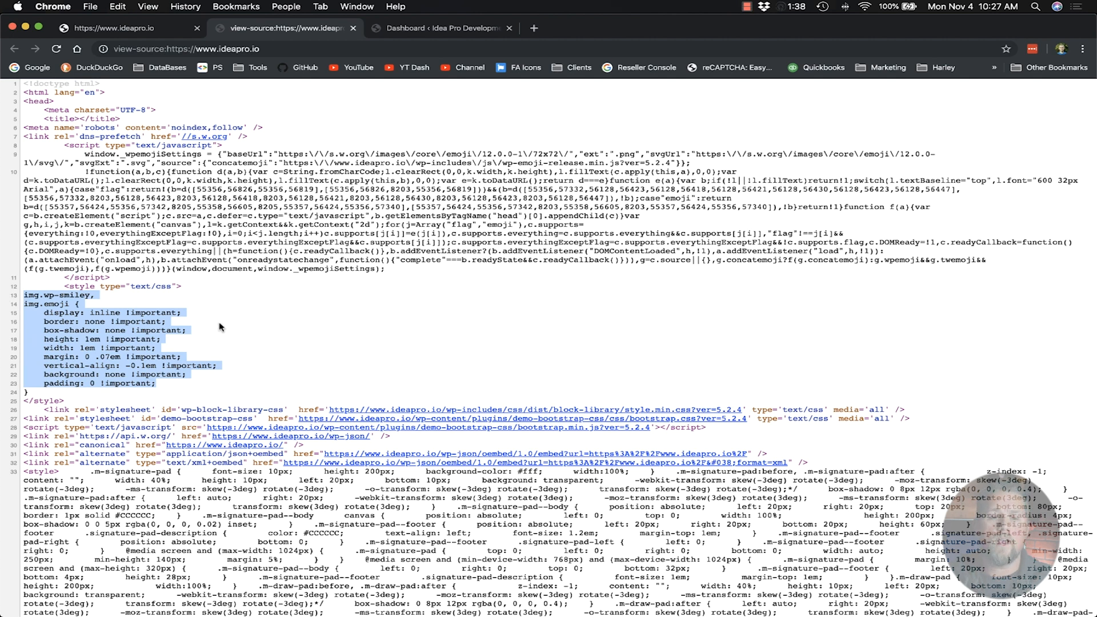
{"action": "scroll", "scroll_direction": "down", "scroll_amount": 3}
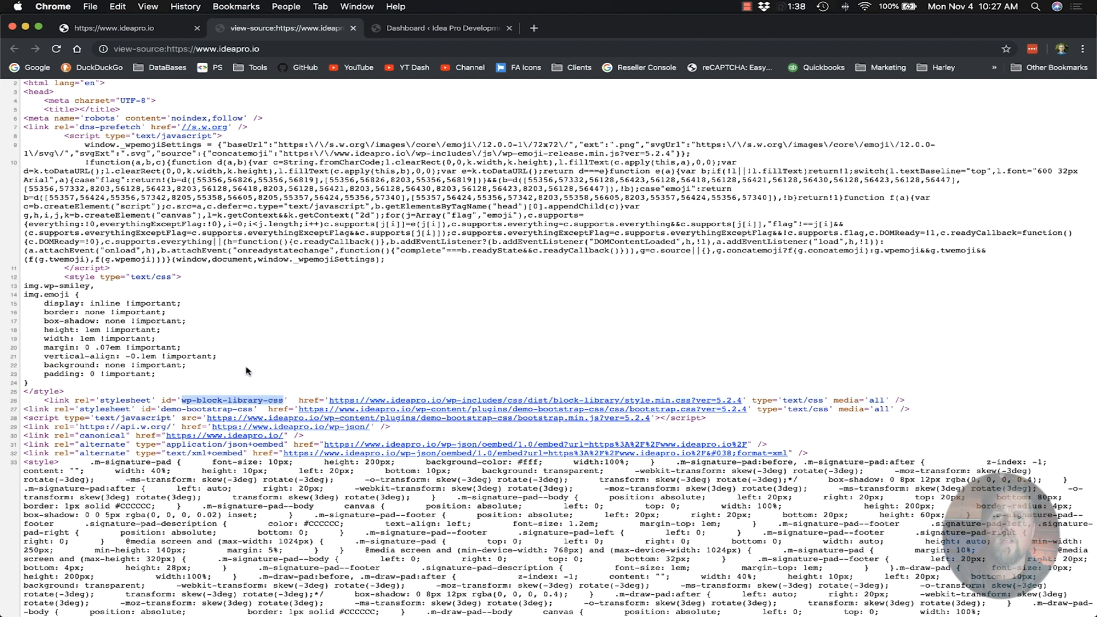
{"action": "double_click", "coordinate": [230, 400]}
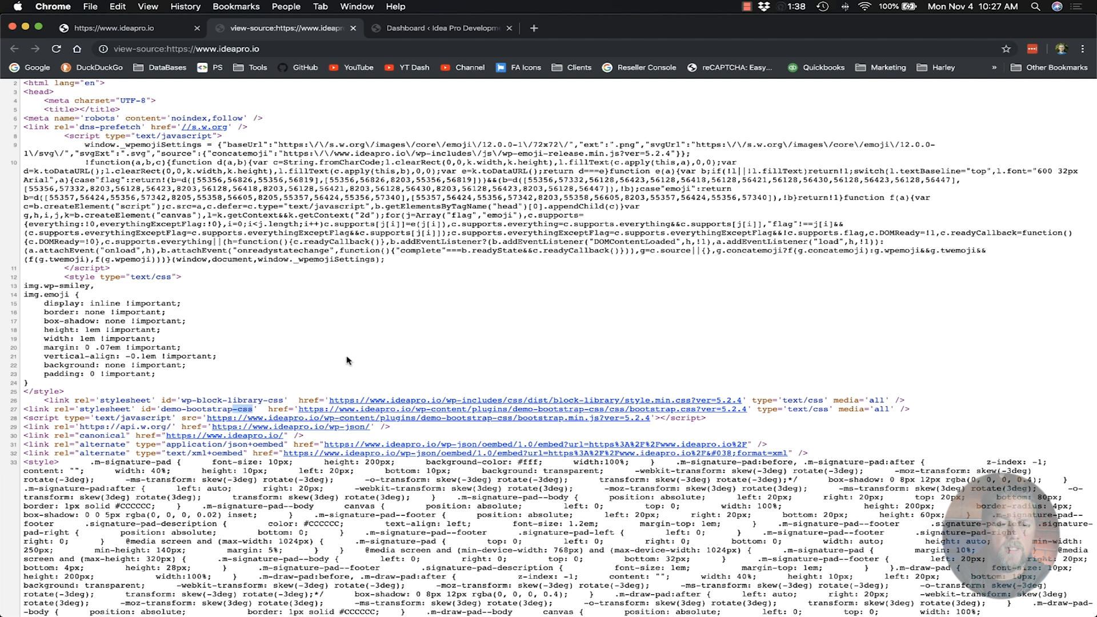
{"action": "mouse_move", "coordinate": [364, 362]}
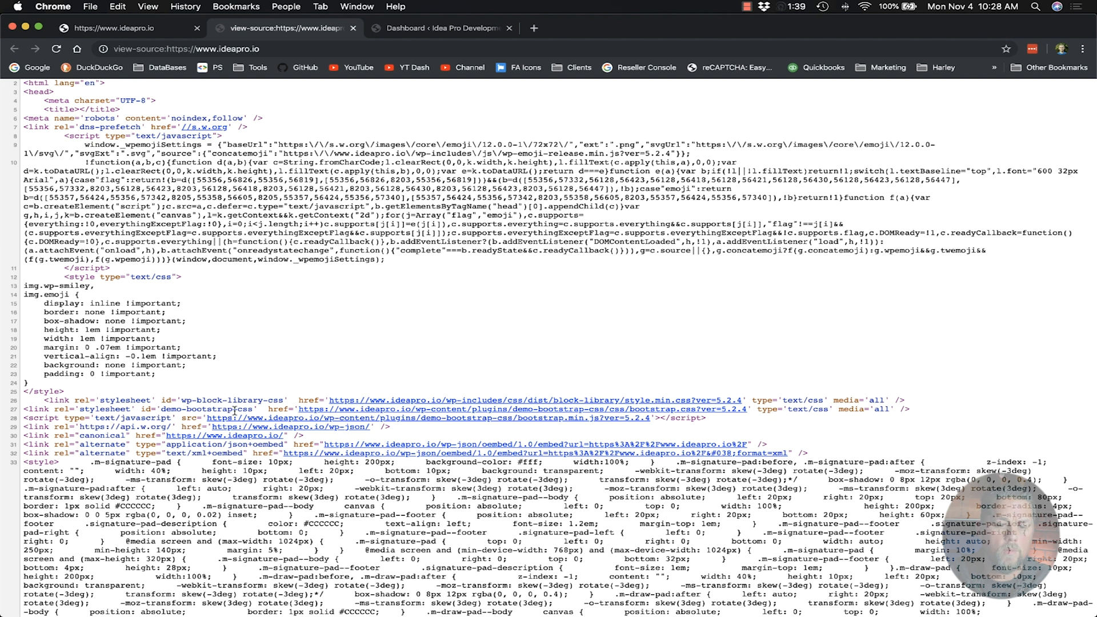
{"action": "double_click", "coordinate": [198, 409]}
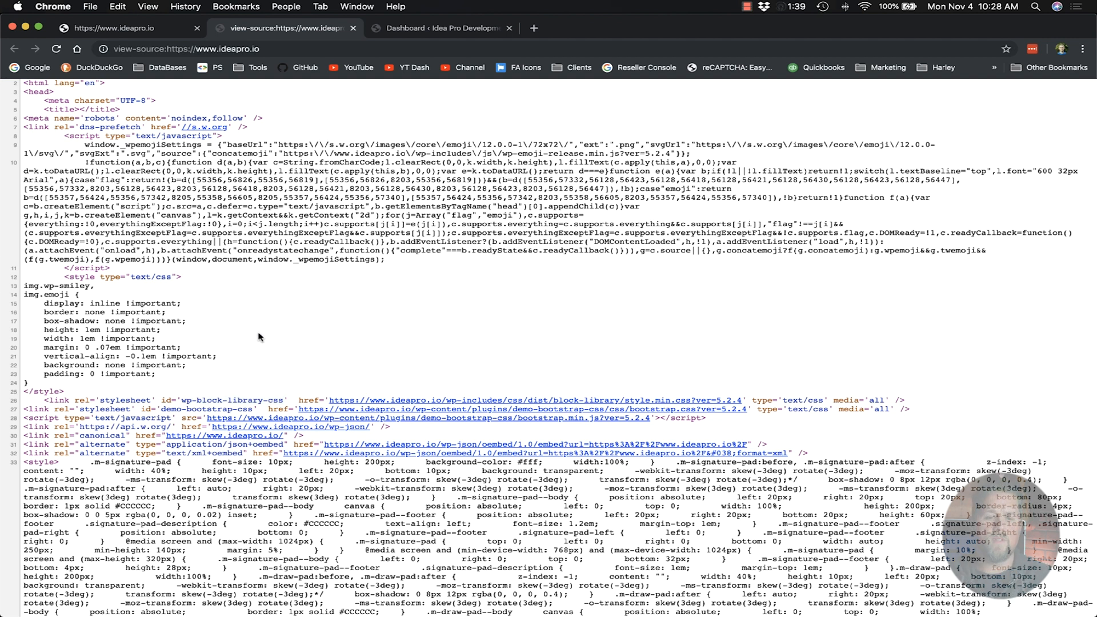
{"action": "left_click_drag", "start_coordinate": [22, 293], "coordinate": [155, 373]}
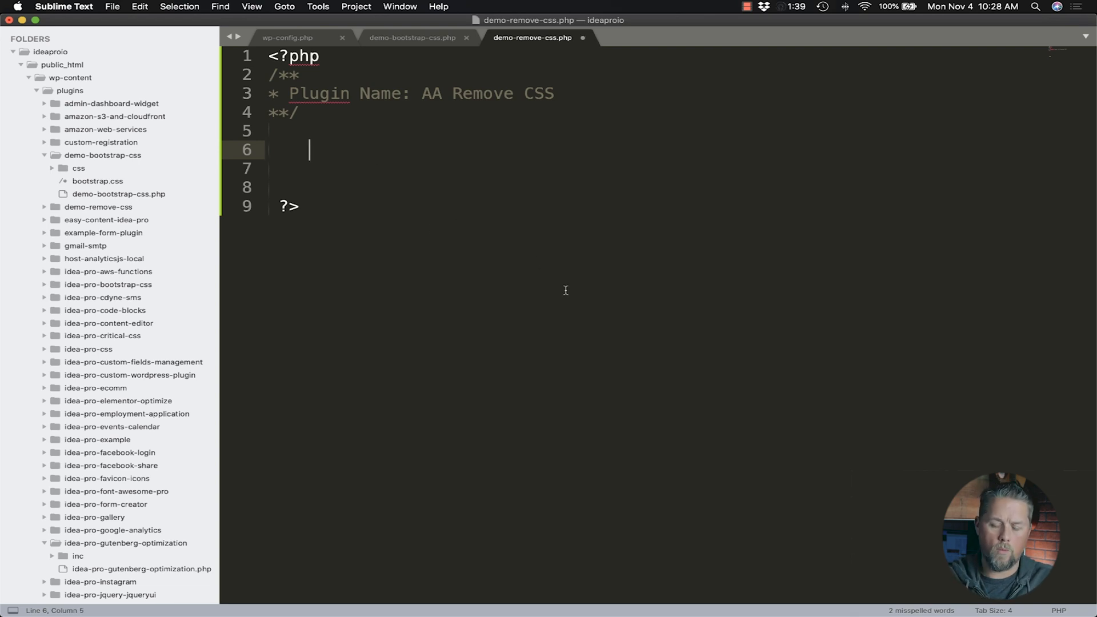
- Type remove_action('wp_print_styles','print_emoji_styles'); on line 6 of the plugin
{"action": "type", "text": "remove"}
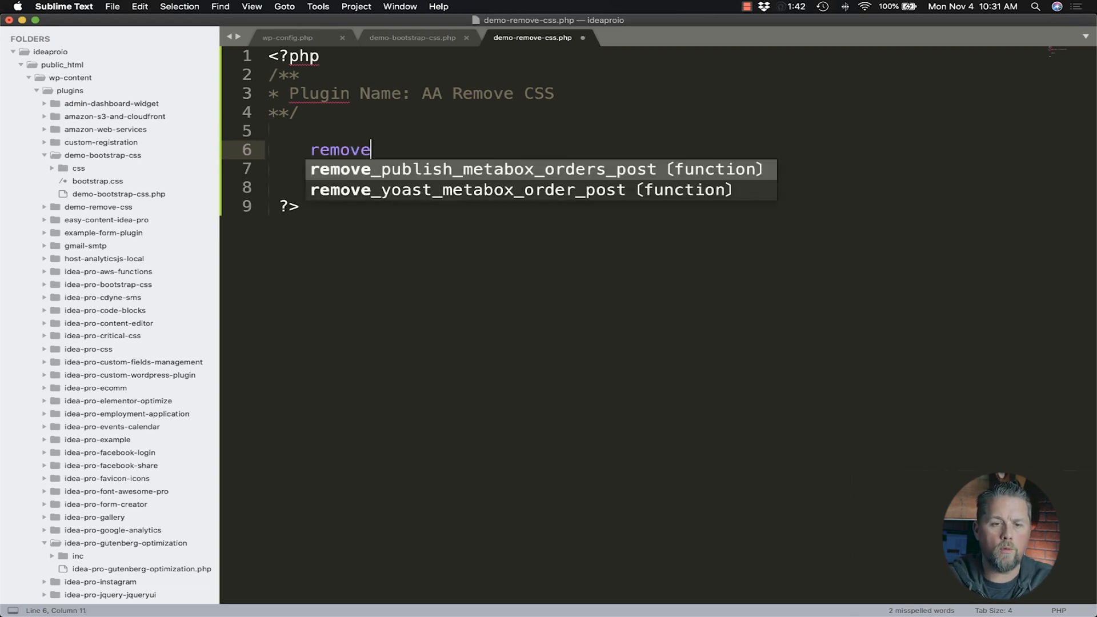
{"action": "type", "text": "_action()"}
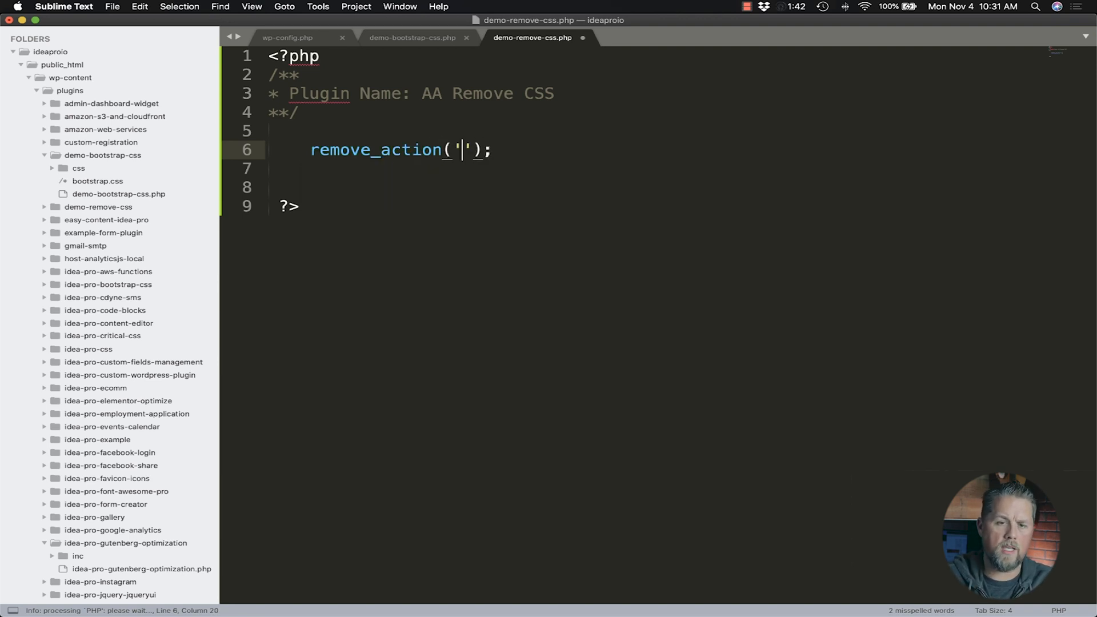
{"action": "type", "text": "wp_print"}
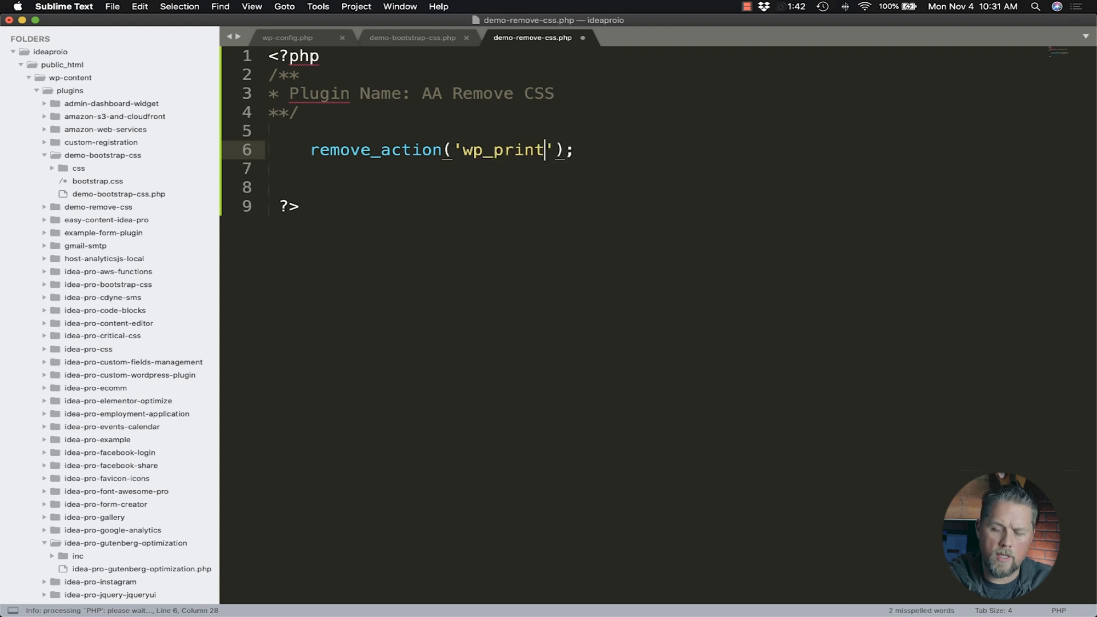
{"action": "type", "text": "_sy"}
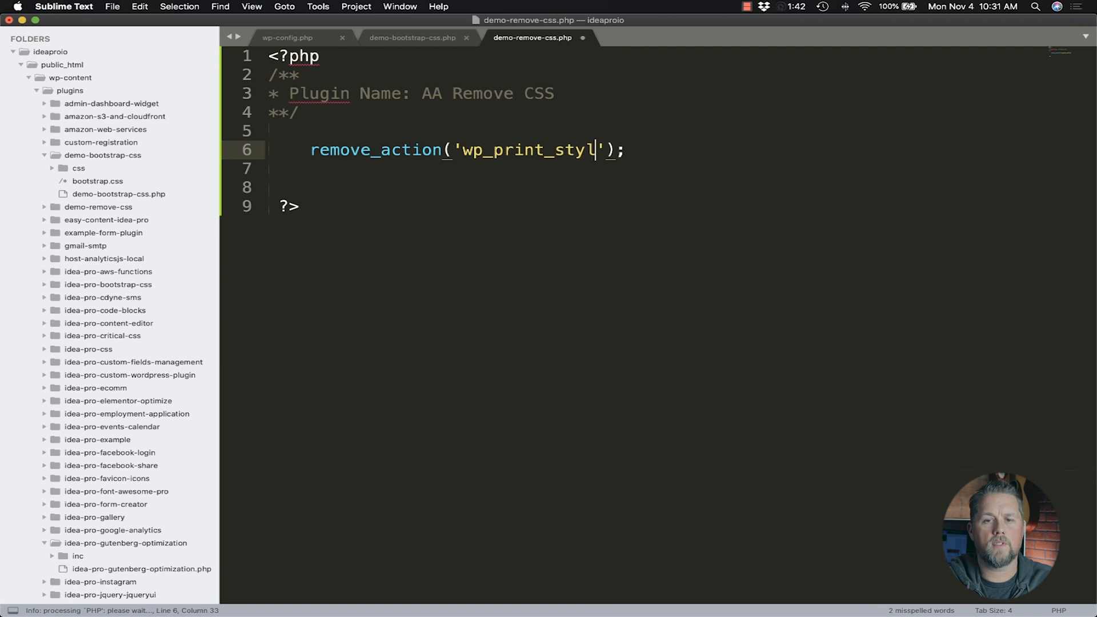
{"action": "type", "text": "es',"}
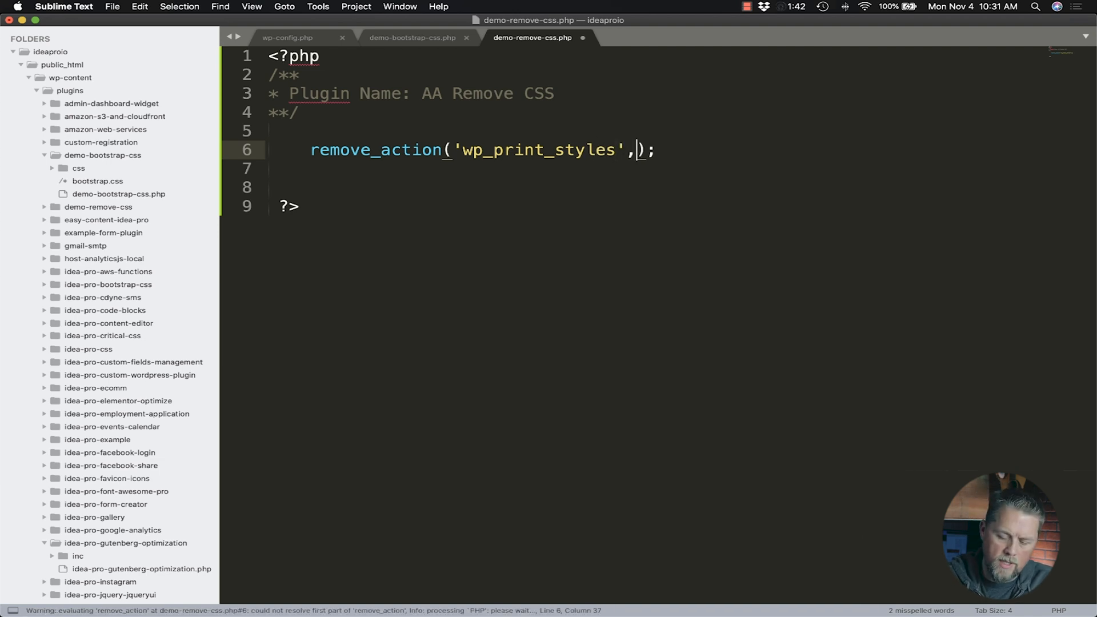
{"action": "type", "text": "''"}
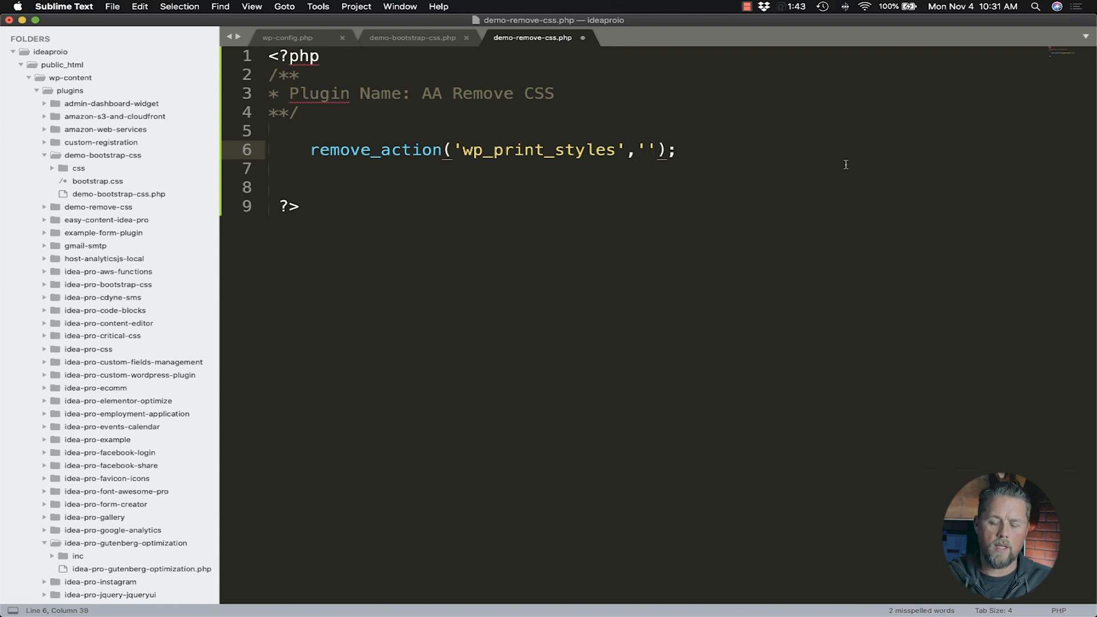
{"action": "type", "text": "print"}
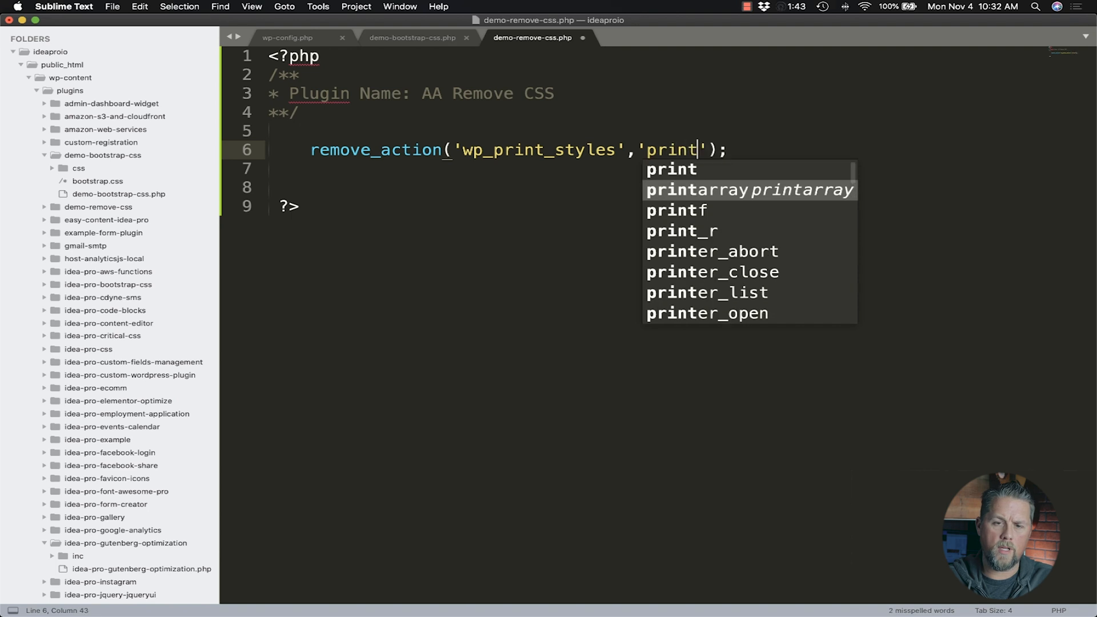
{"action": "type", "text": "_emoji"}
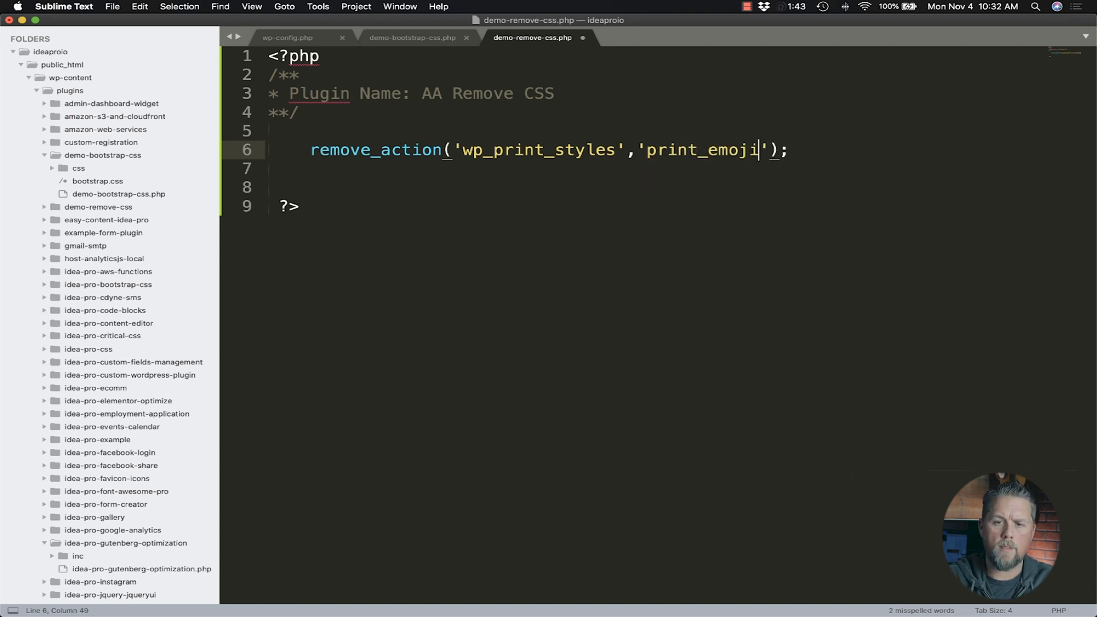
{"action": "type", "text": "_sty"}
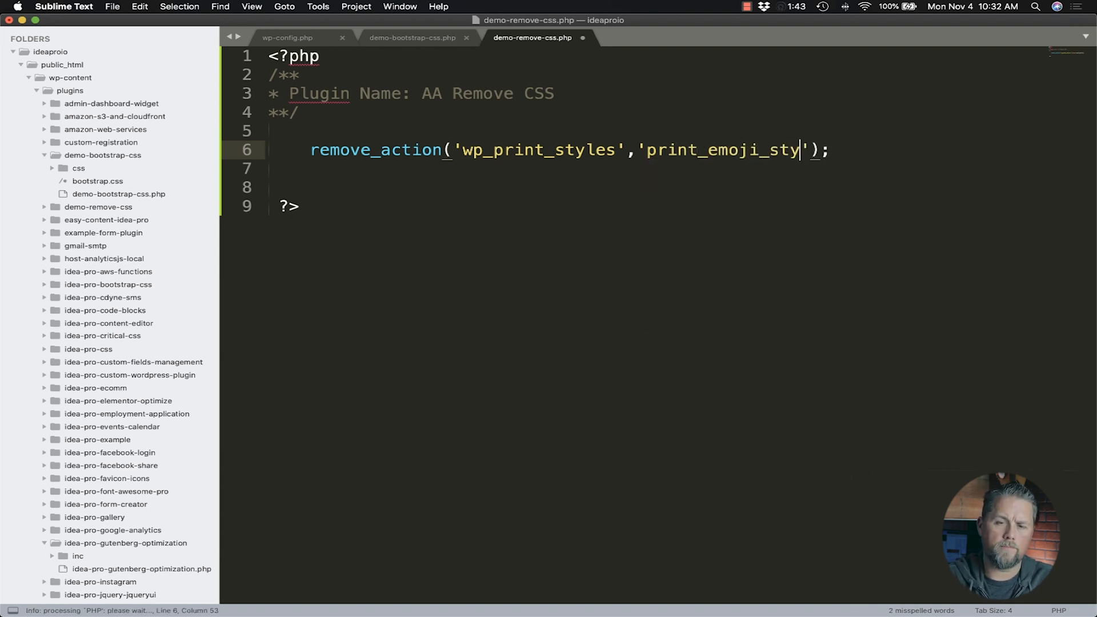
{"action": "type", "text": "les"}
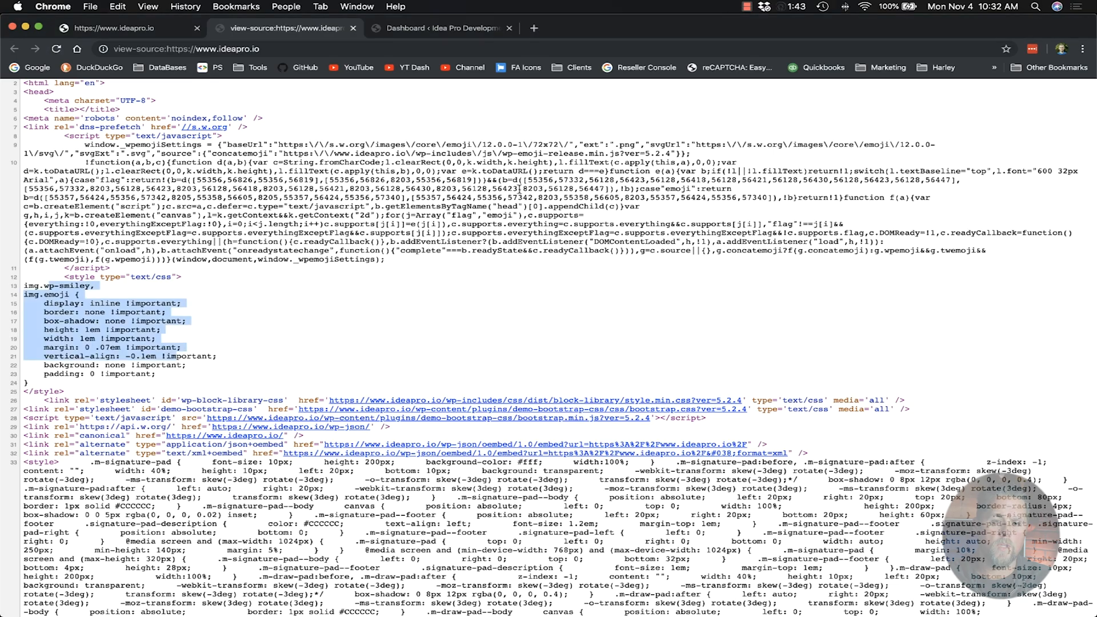
- Activate AA Remove CSS from the WordPress Plugins list
{"action": "left_click", "coordinate": [440, 28]}
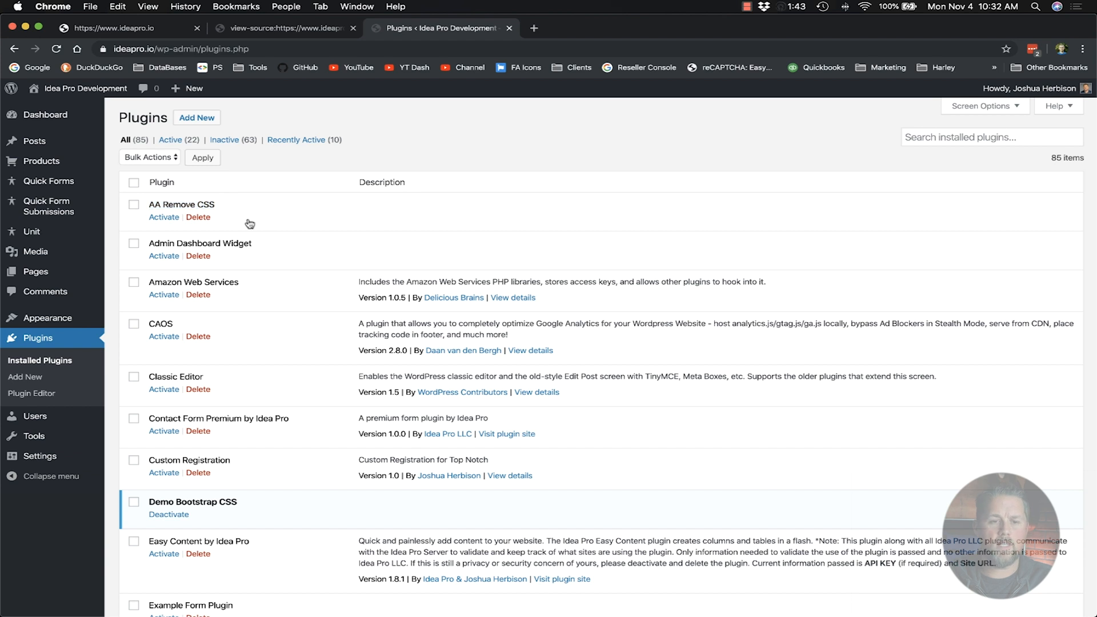
{"action": "left_click", "coordinate": [164, 217]}
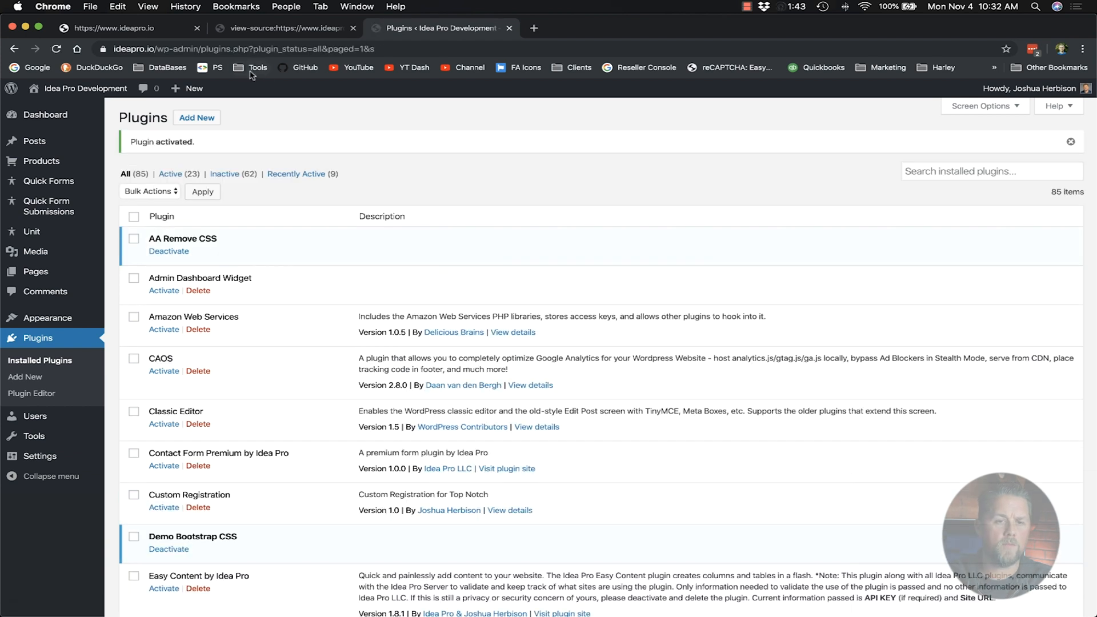
{"action": "left_click", "coordinate": [286, 28]}
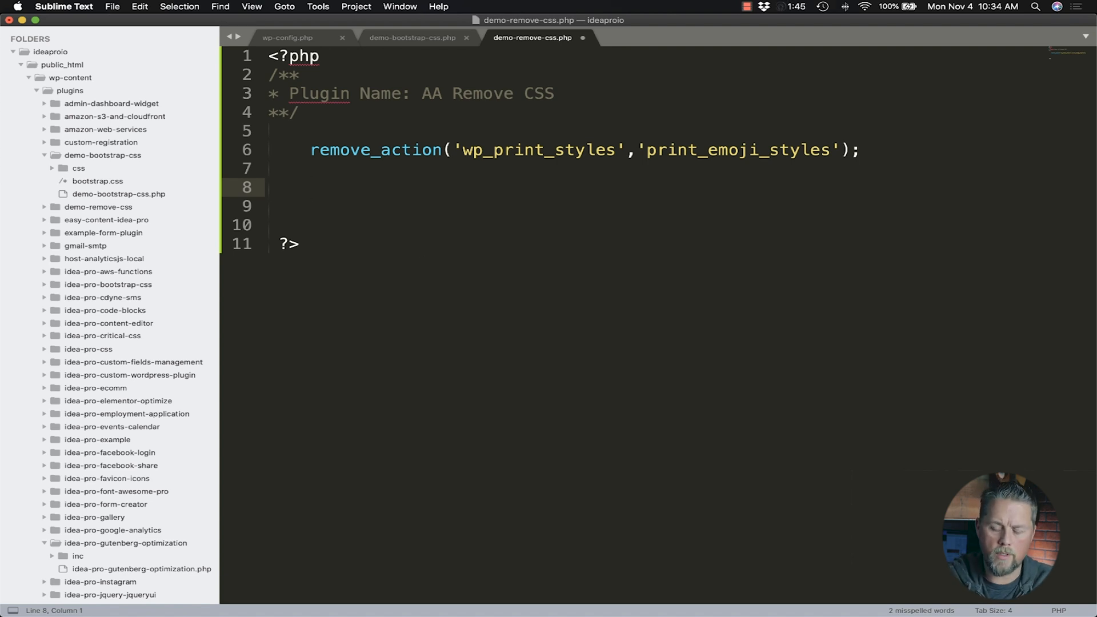
- Declare a function named remove_block_library() below the remove_action line
{"action": "type", "text": "fu"}
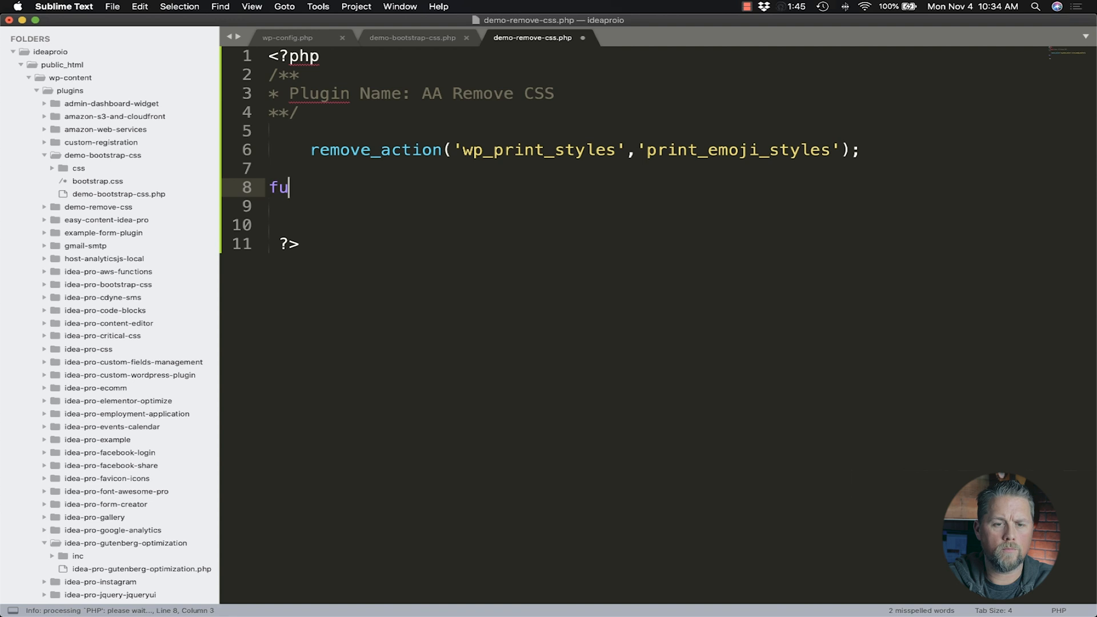
{"action": "type", "text": "nction"}
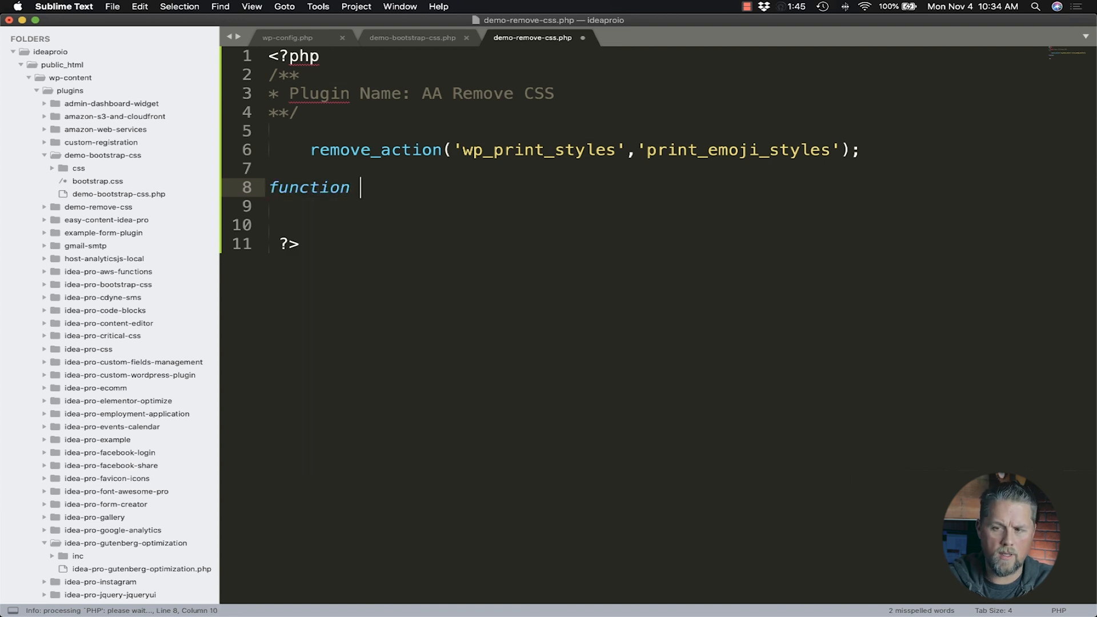
{"action": "type", "text": "remove"}
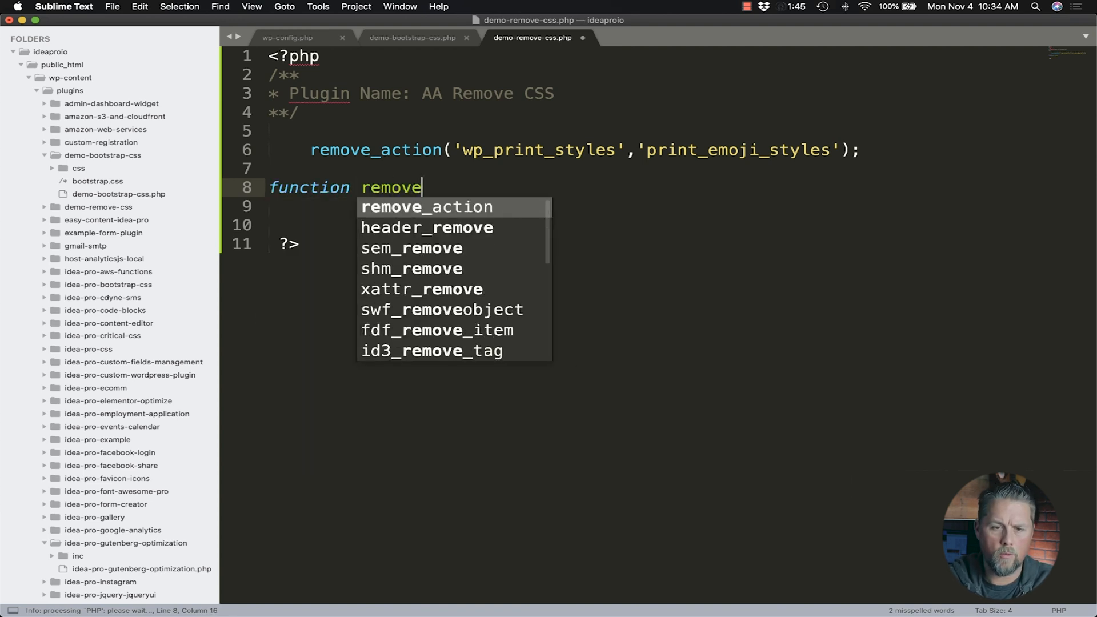
{"action": "type", "text": "_bl"}
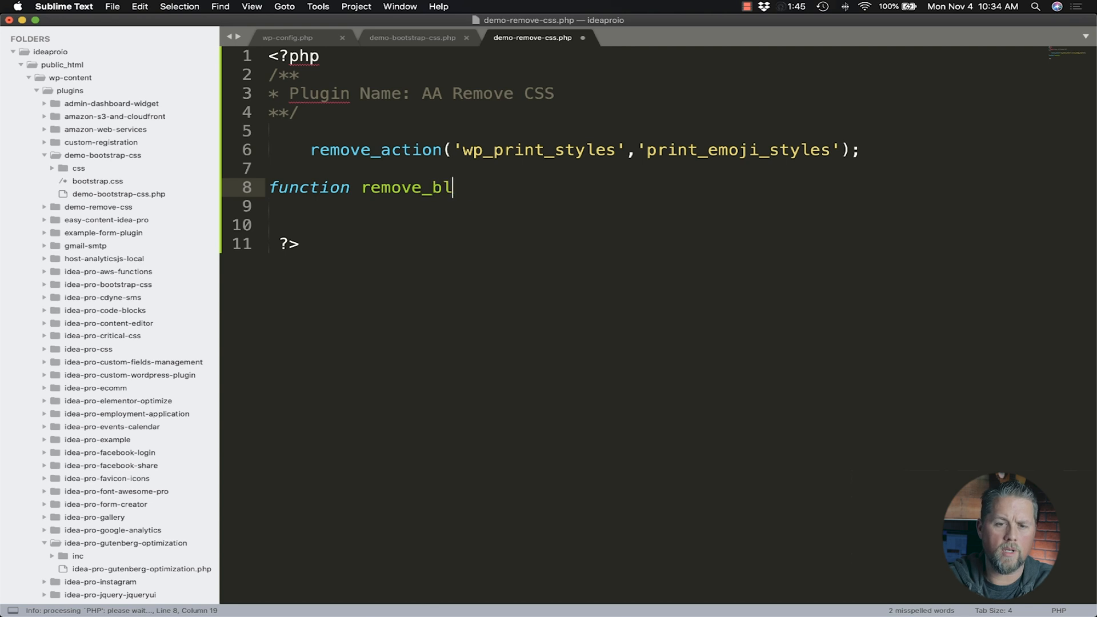
{"action": "type", "text": "ock_li"}
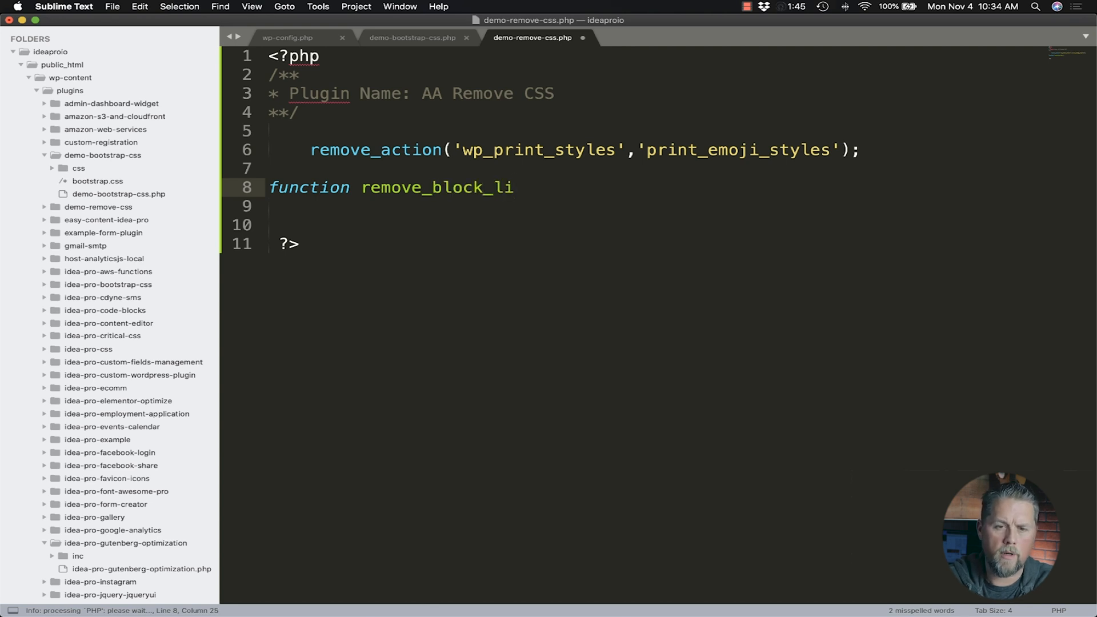
{"action": "type", "text": "brary()"}
{"action": "left_click", "coordinate": [657, 205]}
{"action": "type", "text": "{"}
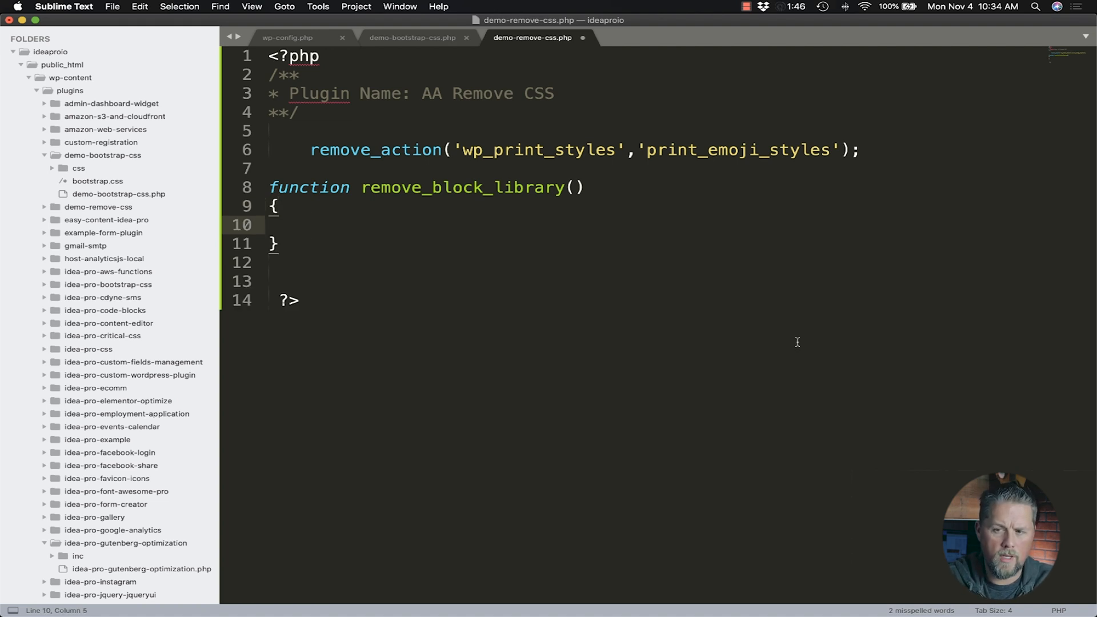
- Put an empty wp_dequeue_style('') call inside the function body
{"action": "type", "text": "wp_"}
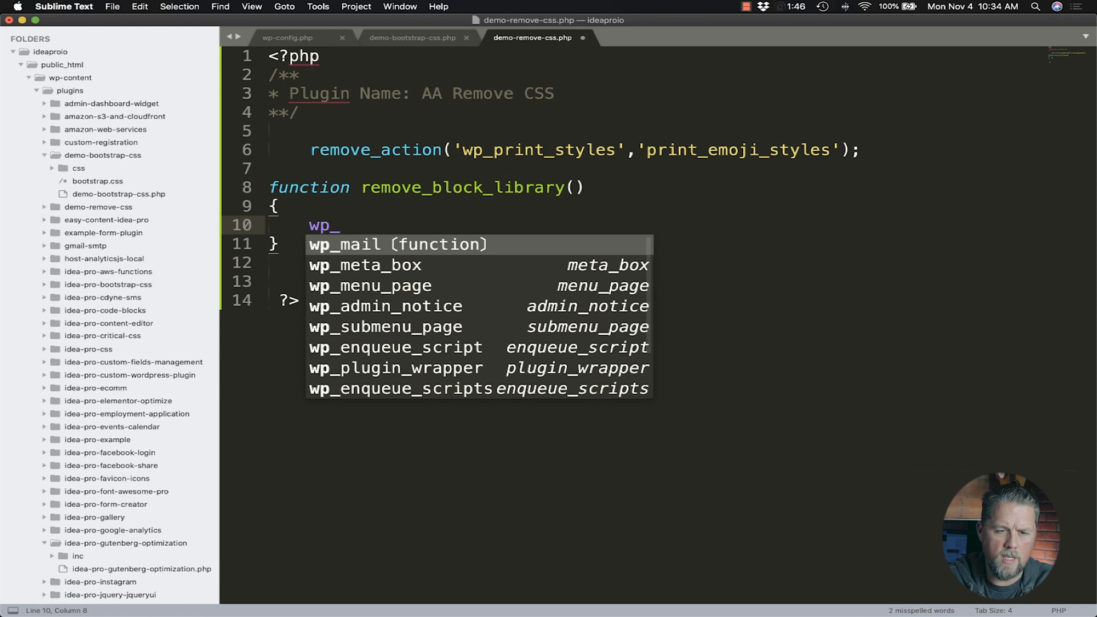
{"action": "type", "text": "de"}
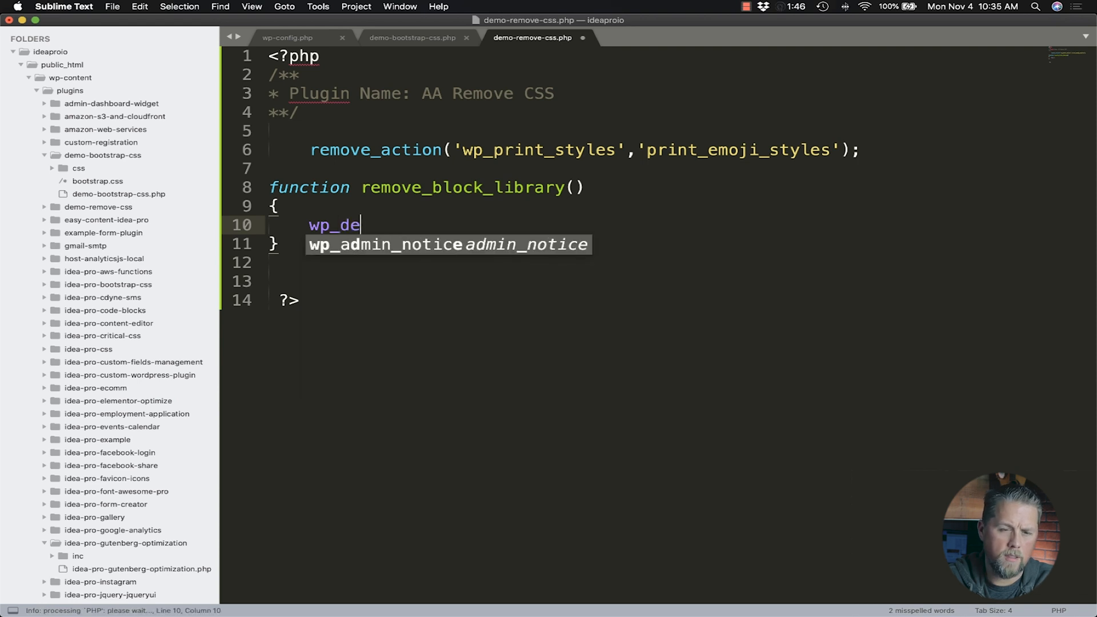
{"action": "type", "text": "queue"}
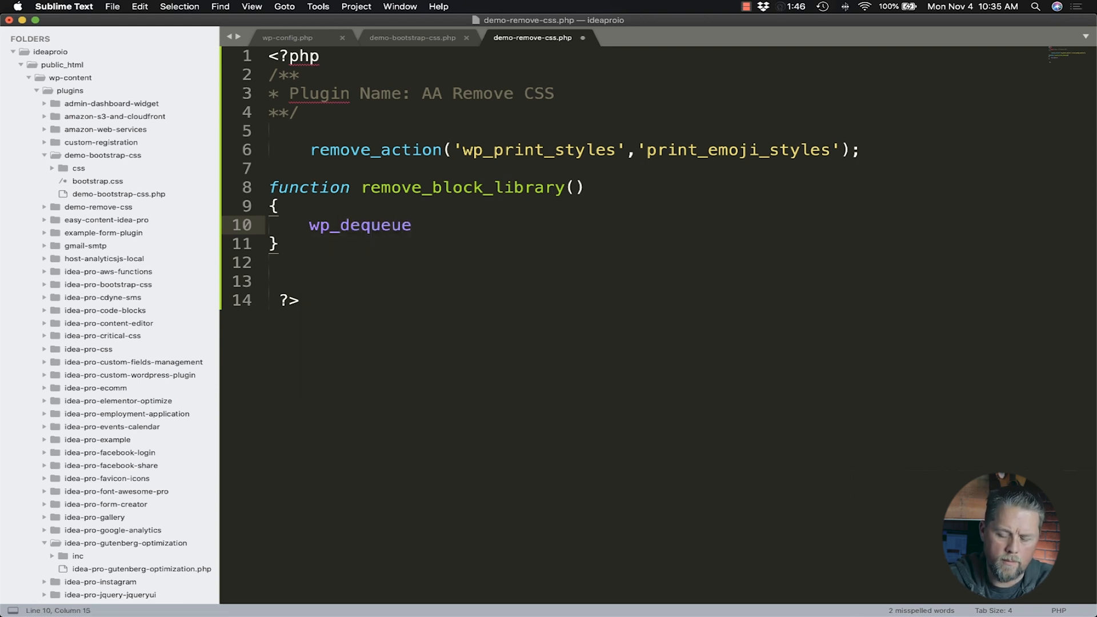
{"action": "type", "text": "_style"}
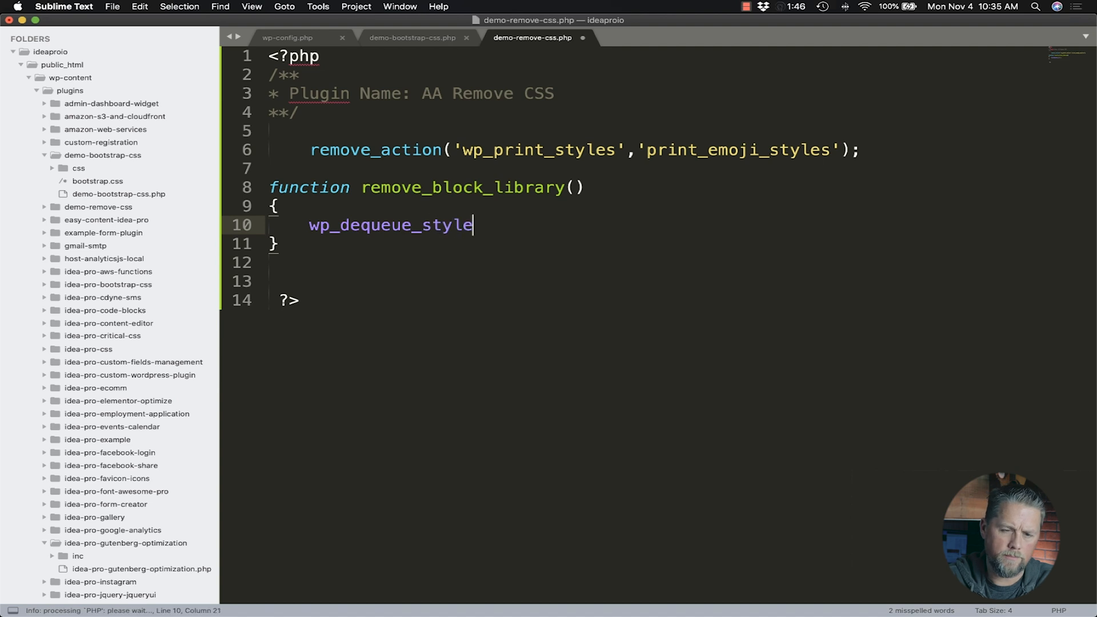
{"action": "type", "text": "();"}
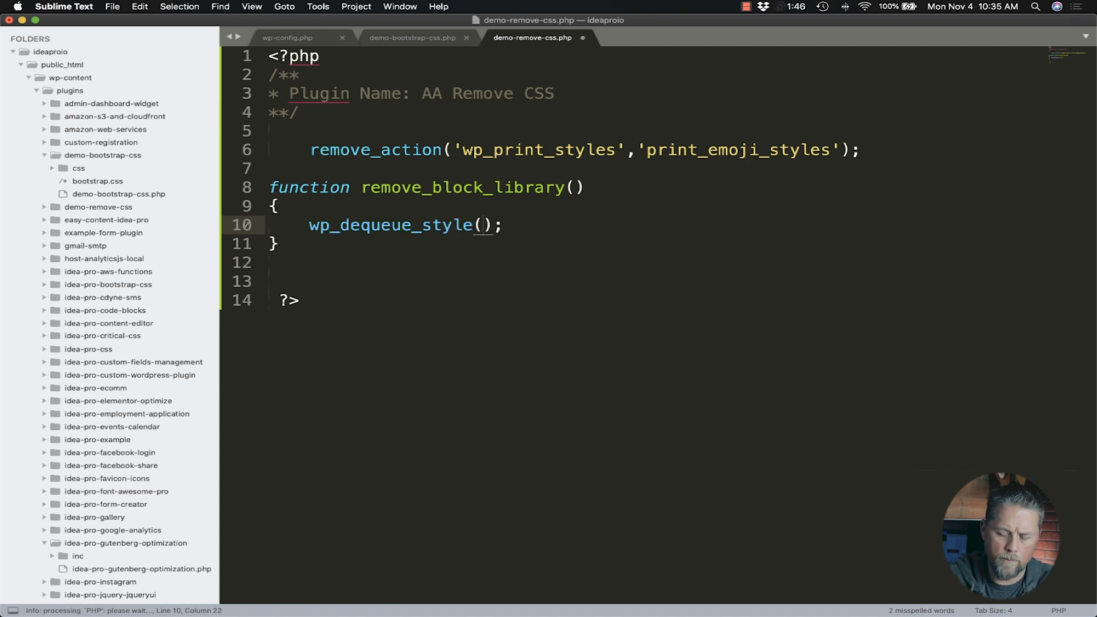
{"action": "type", "text": "''"}
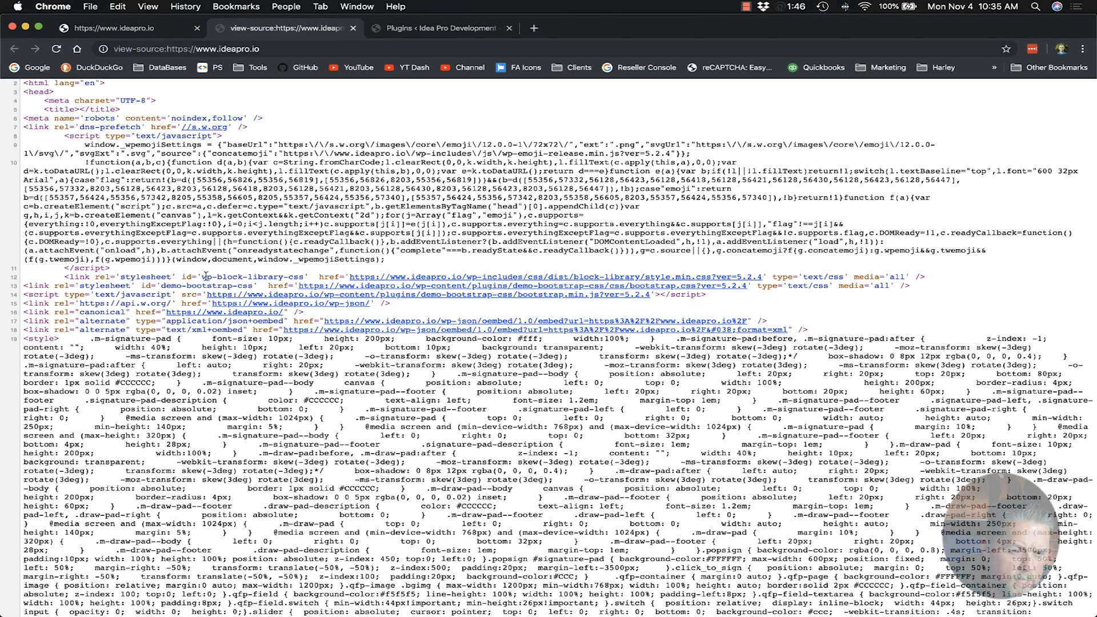
- Select the wp-block-library stylesheet handle in the page source for copying
{"action": "double_click", "coordinate": [251, 275]}
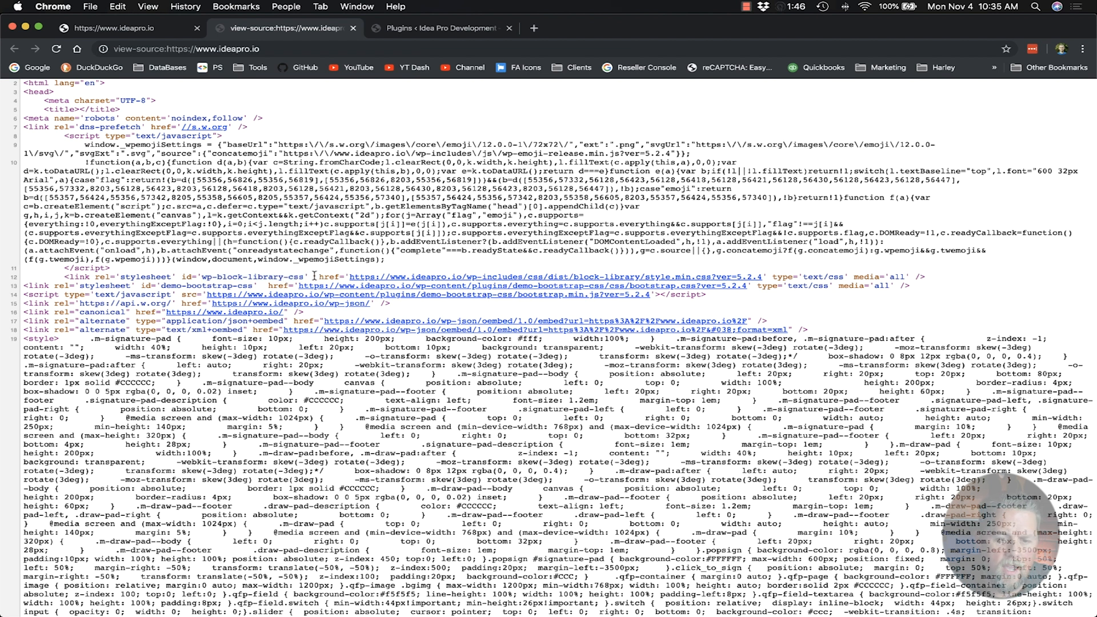
{"action": "double_click", "coordinate": [293, 275]}
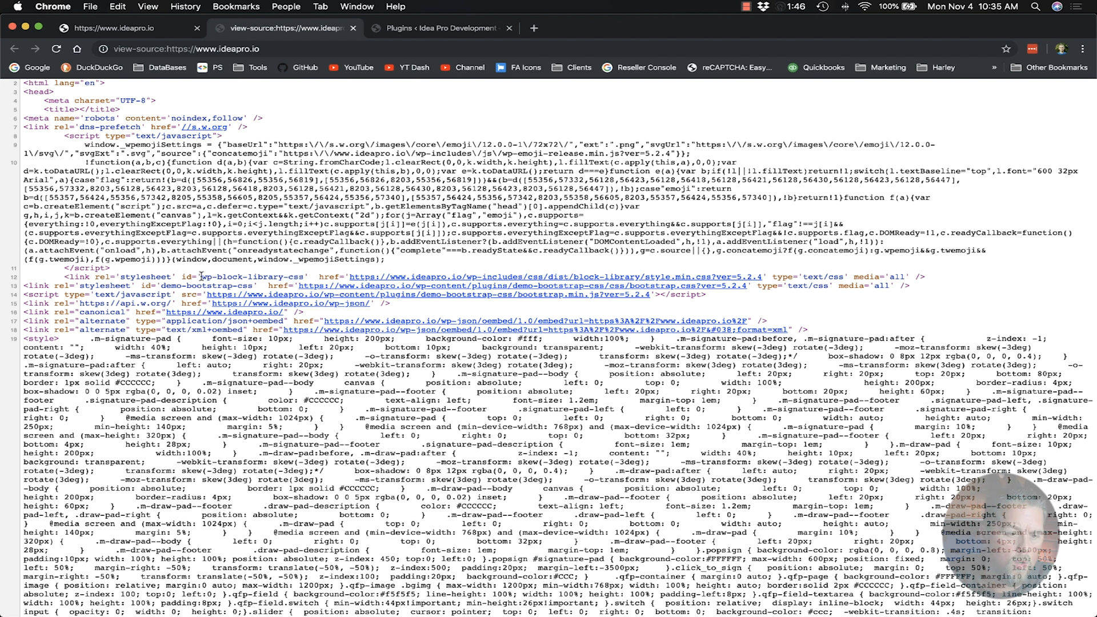
{"action": "double_click", "coordinate": [249, 275]}
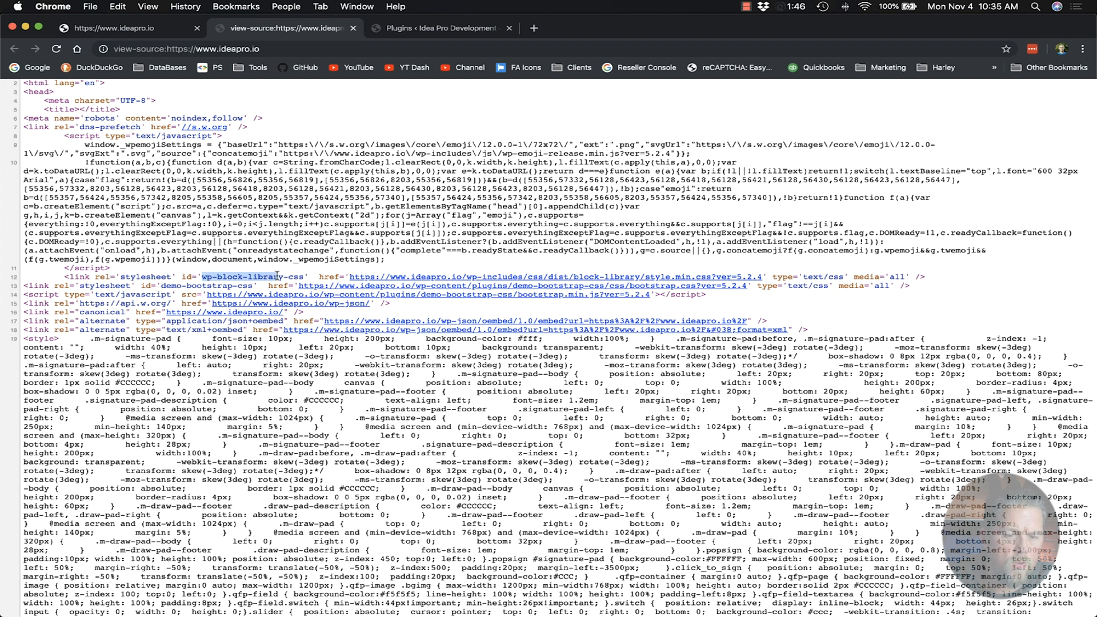
{"action": "mouse_move", "coordinate": [327, 271]}
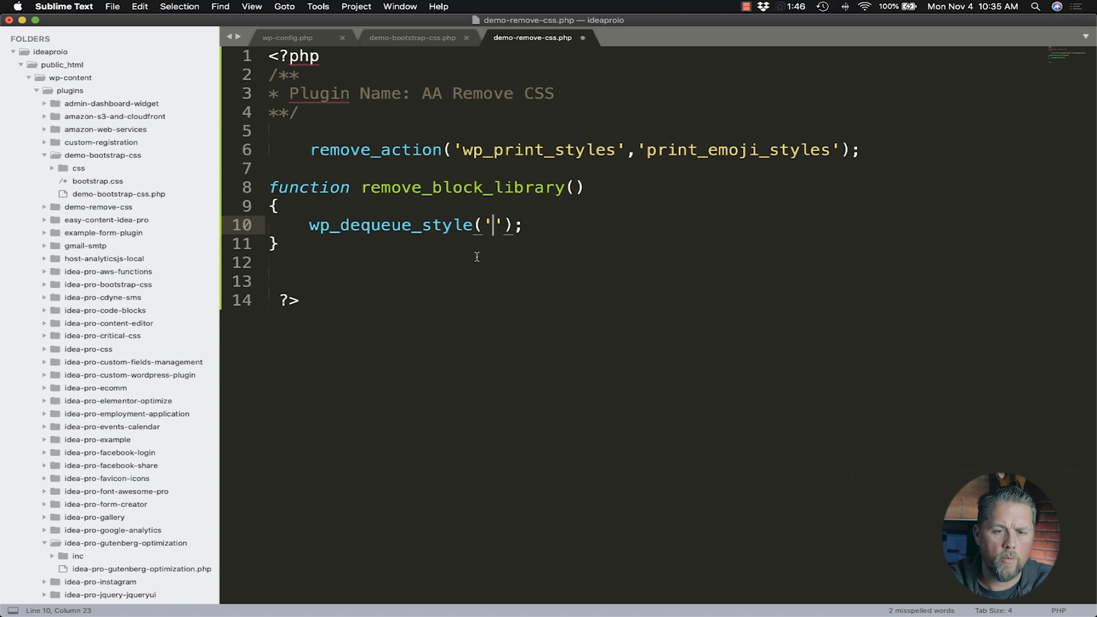
- Dequeue 'wp-block-library' and add an add_action('wp_print_styles') line below the function
{"action": "type", "text": "wp-block-library"}
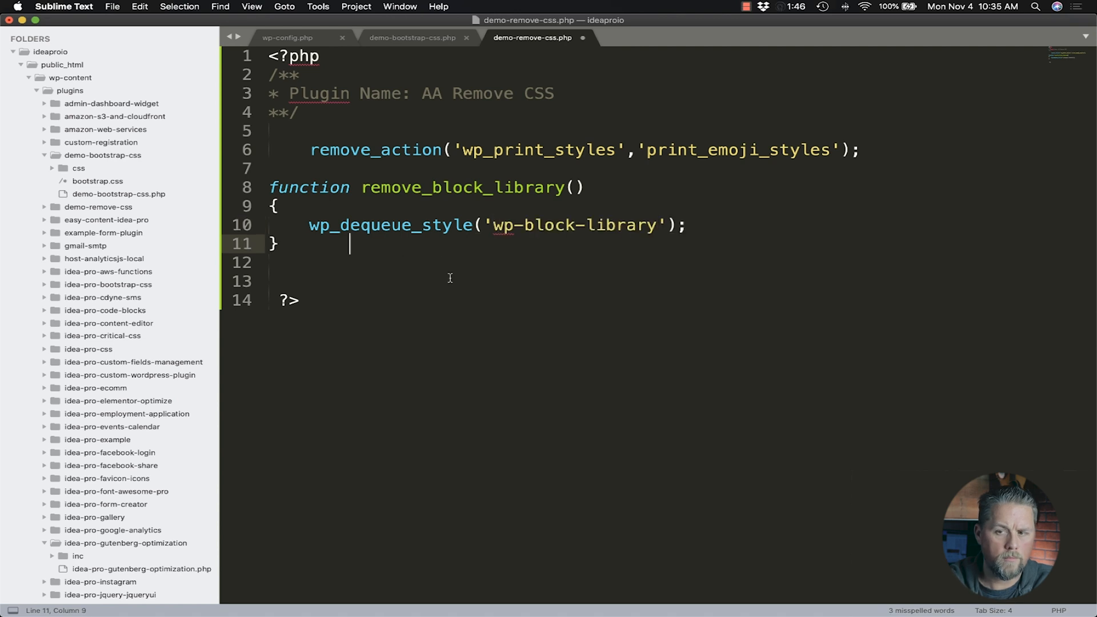
{"action": "key", "text": "enter"}
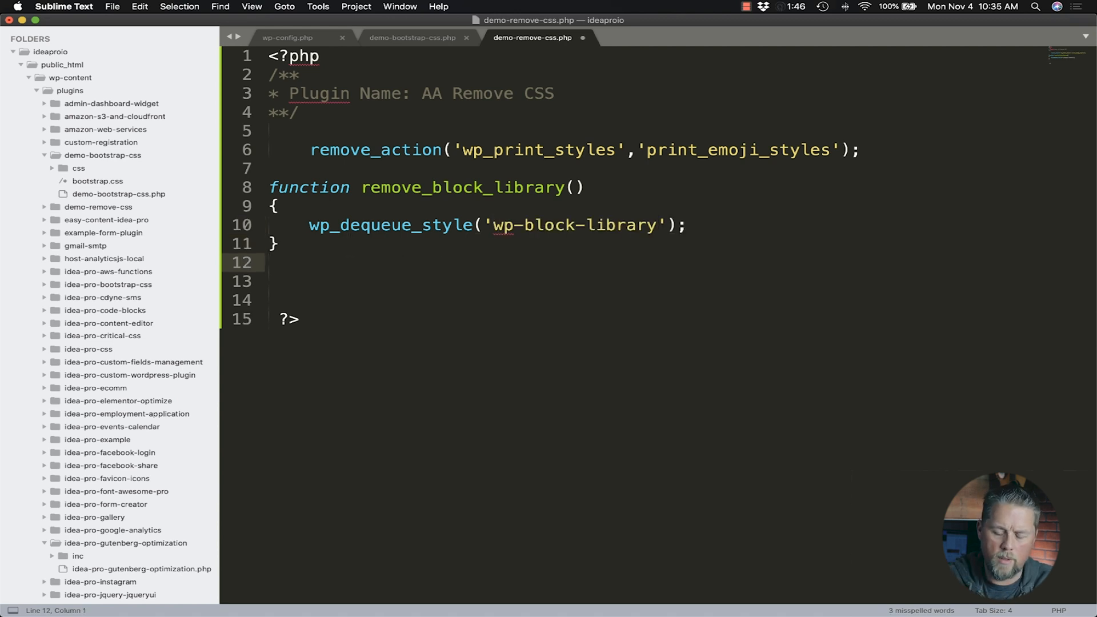
{"action": "type", "text": "add_+a"}
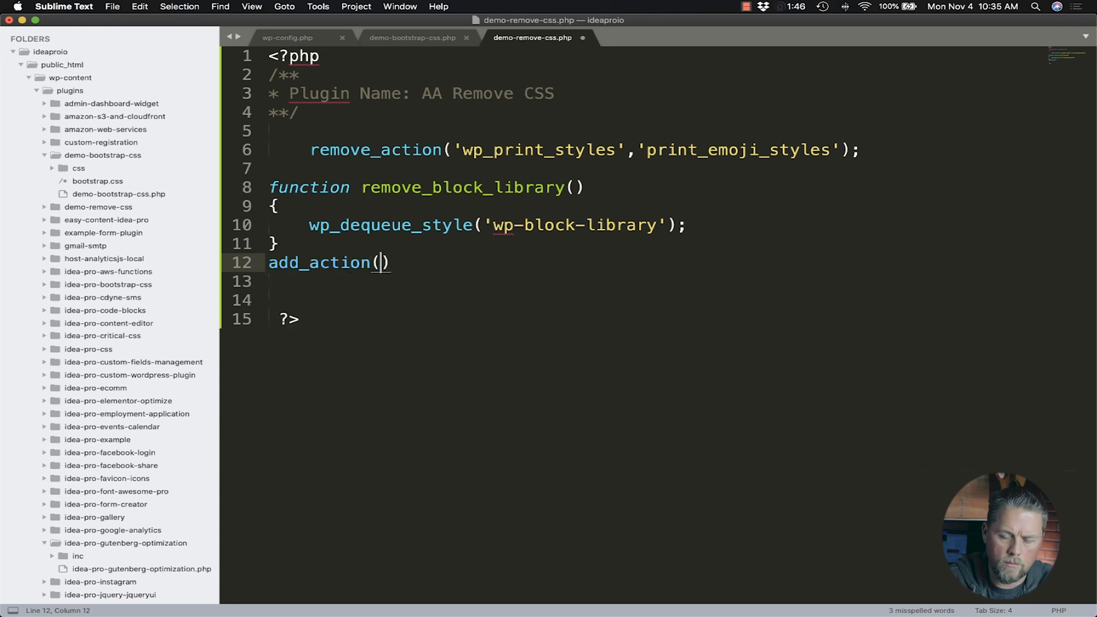
{"action": "type", "text": ";"}
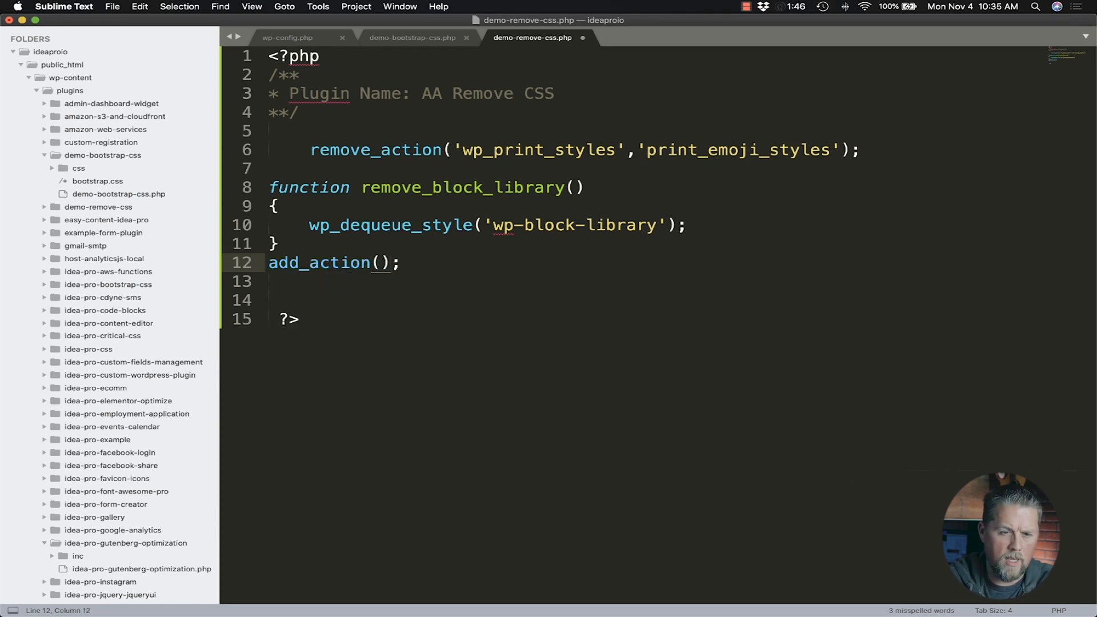
{"action": "type", "text": "''"}
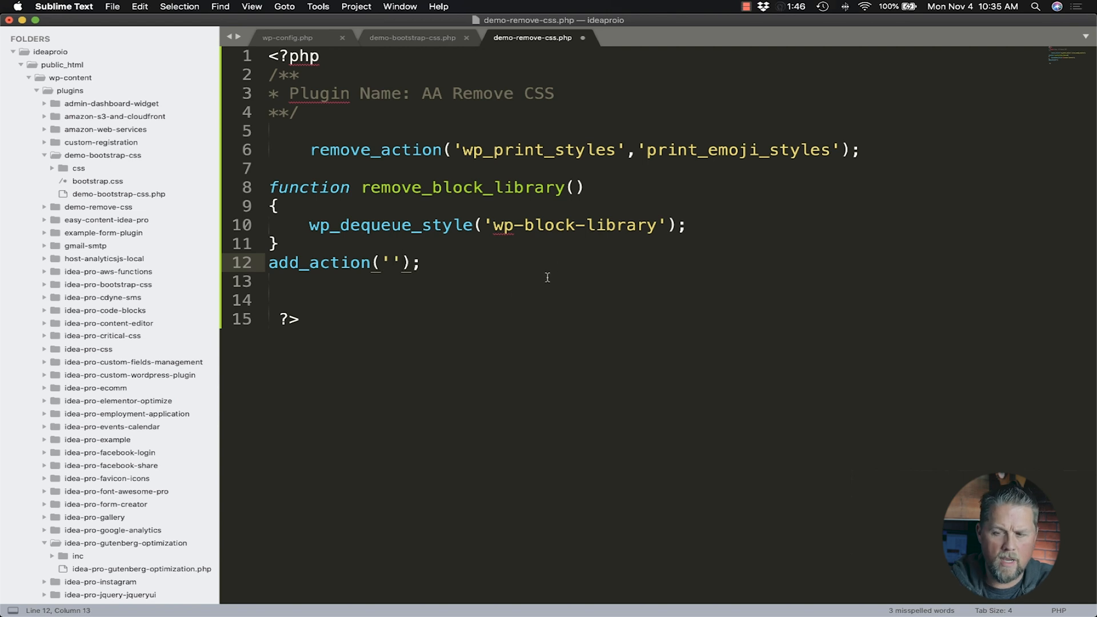
{"action": "double_click", "coordinate": [536, 149]}
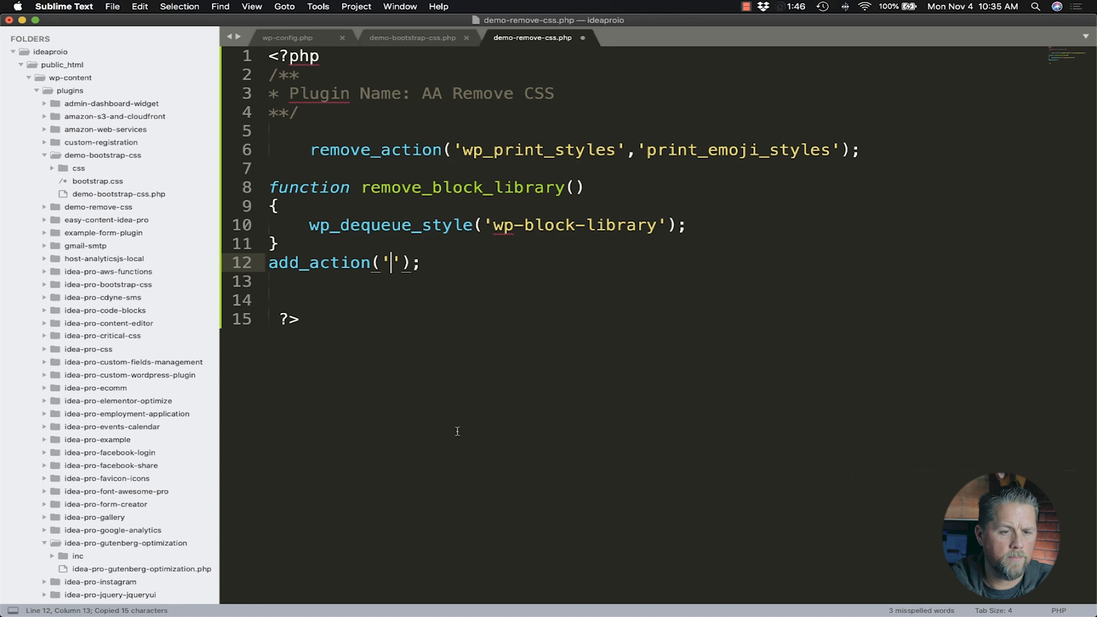
{"action": "type", "text": "wp_print_styles"}
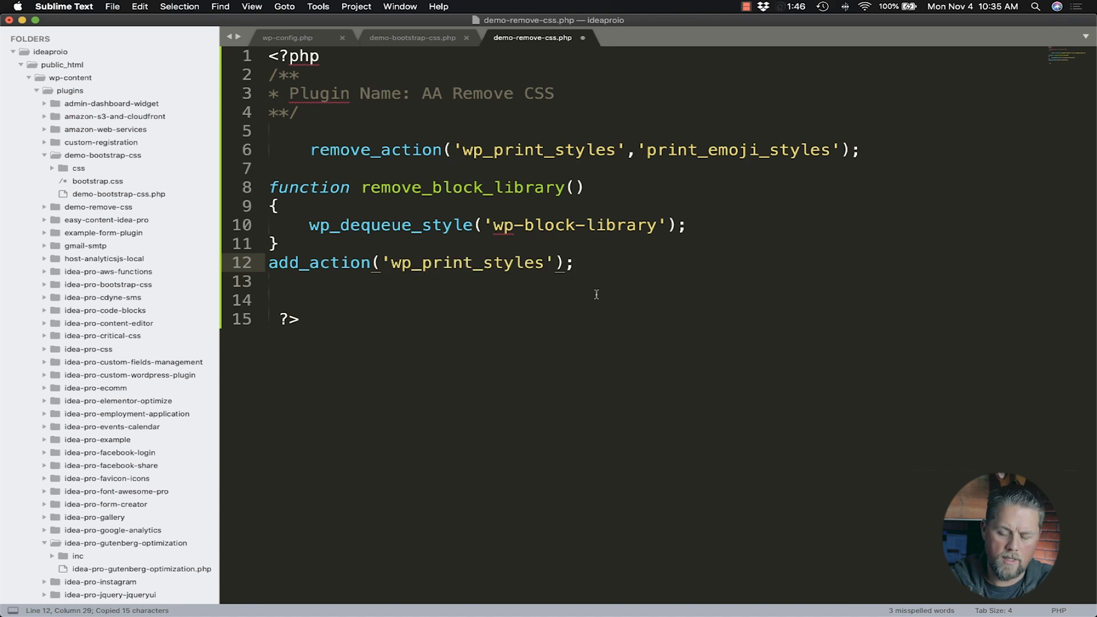
{"action": "type", "text": ",''"}
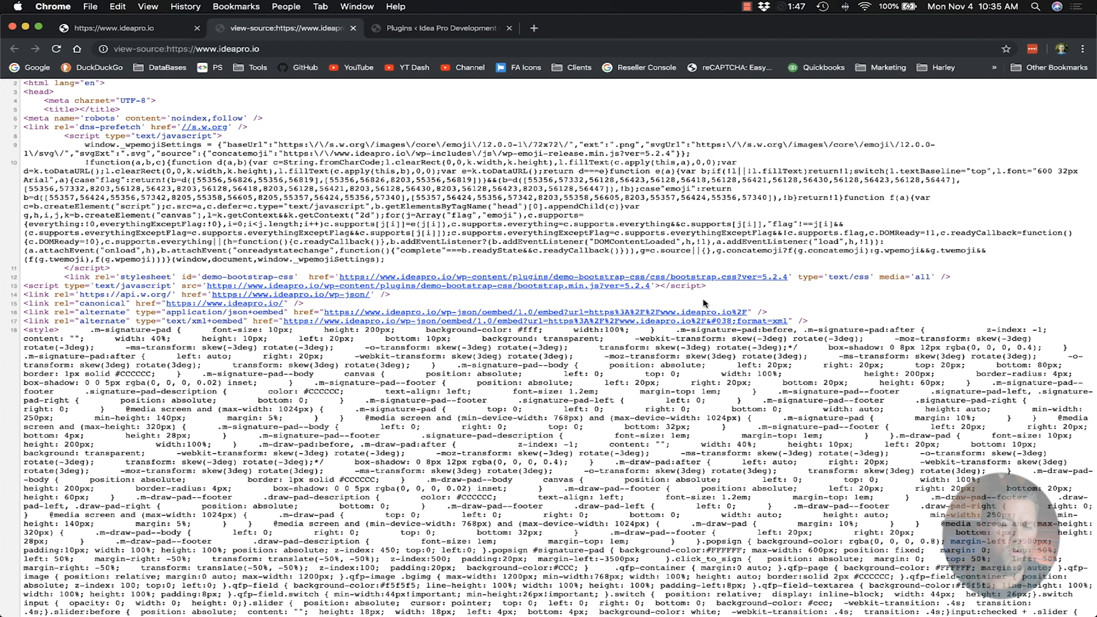
{"action": "mouse_move", "coordinate": [832, 302]}
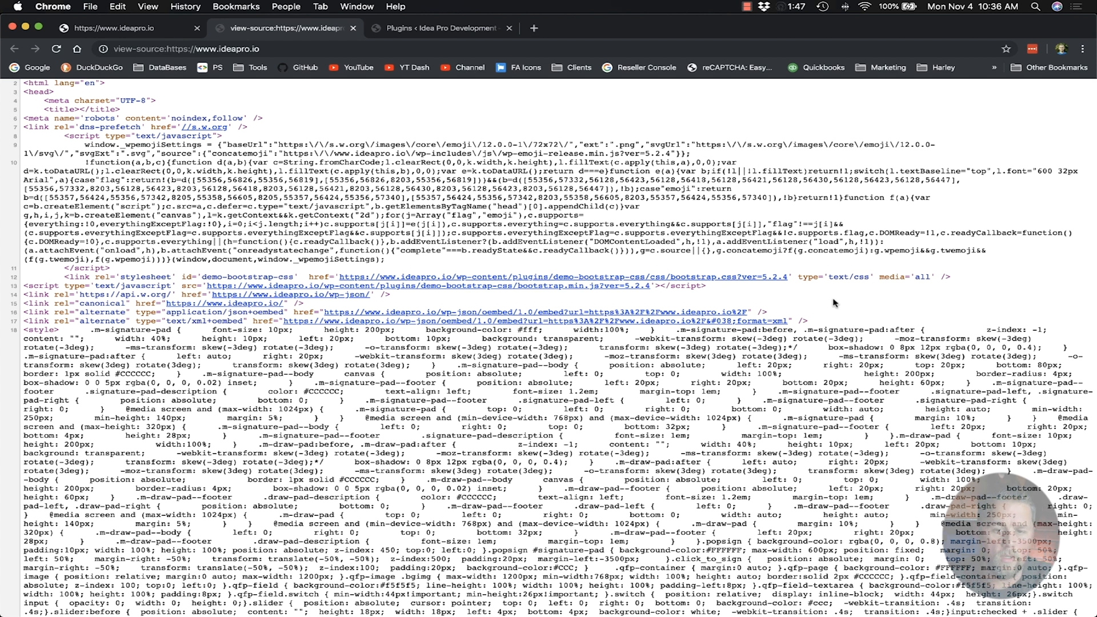